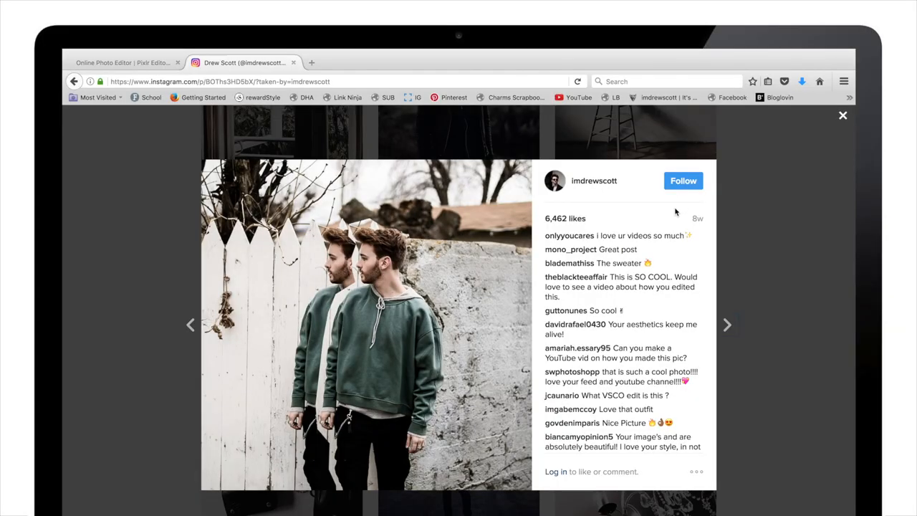
pyautogui.moveTo(662, 251)
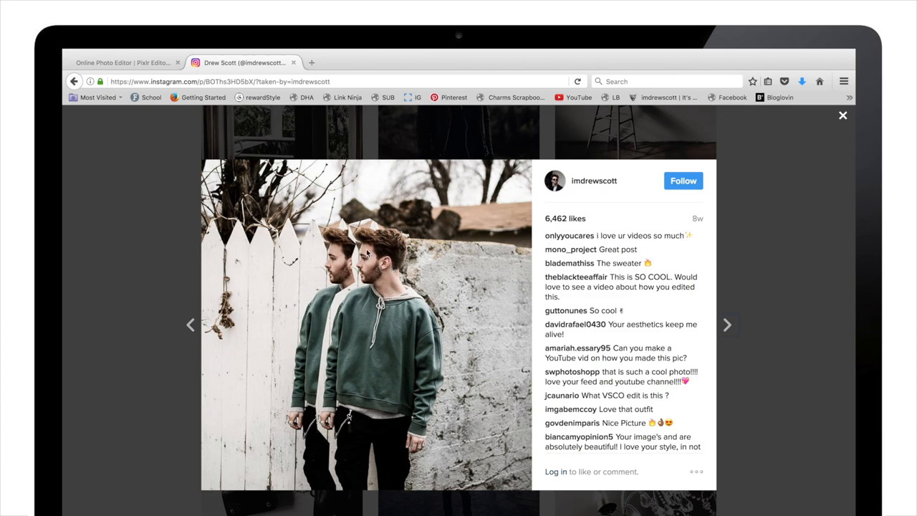
pyautogui.moveTo(361, 364)
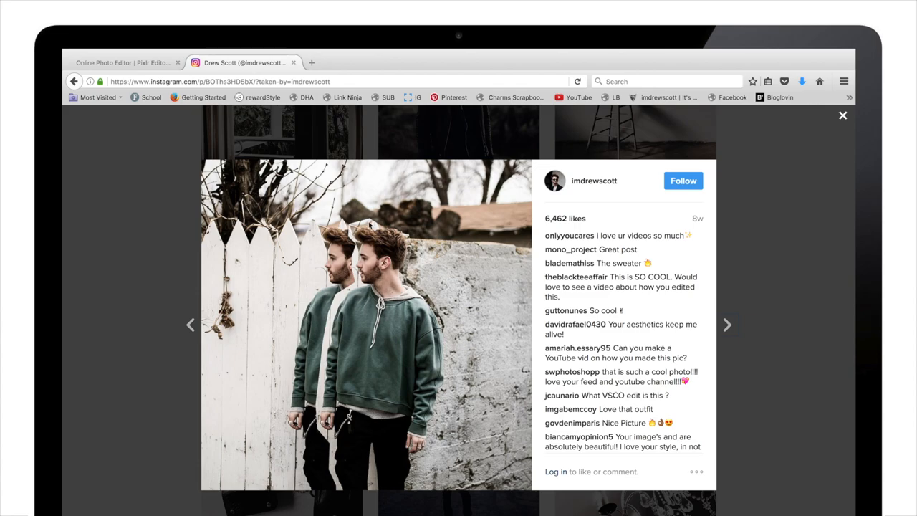
pyautogui.moveTo(341, 383)
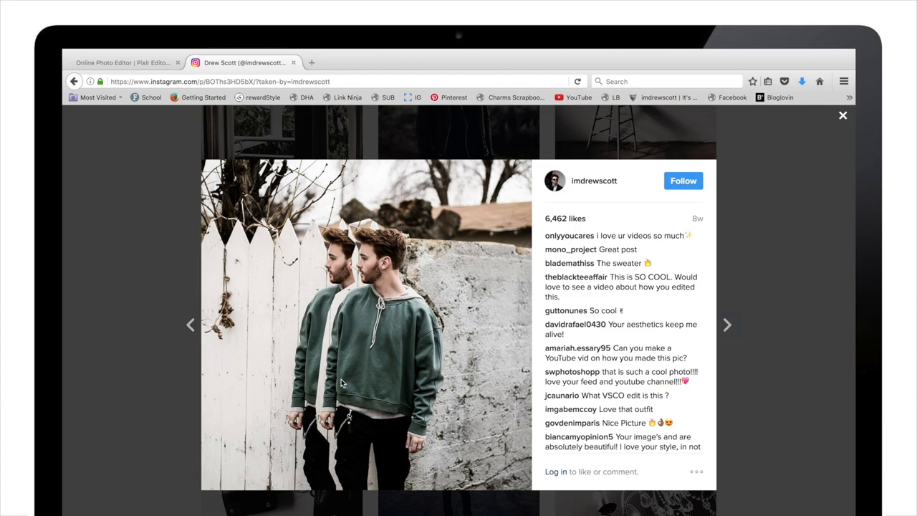
pyautogui.moveTo(432, 332)
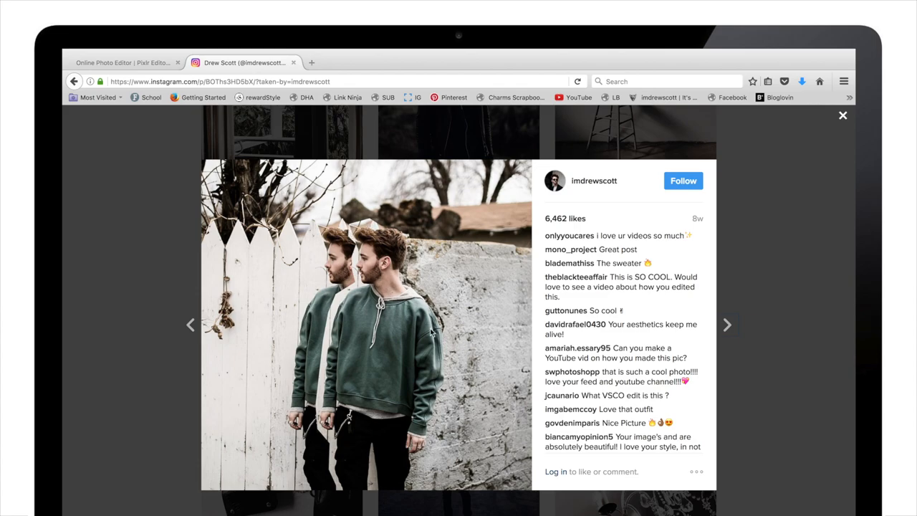
pyautogui.moveTo(385, 254)
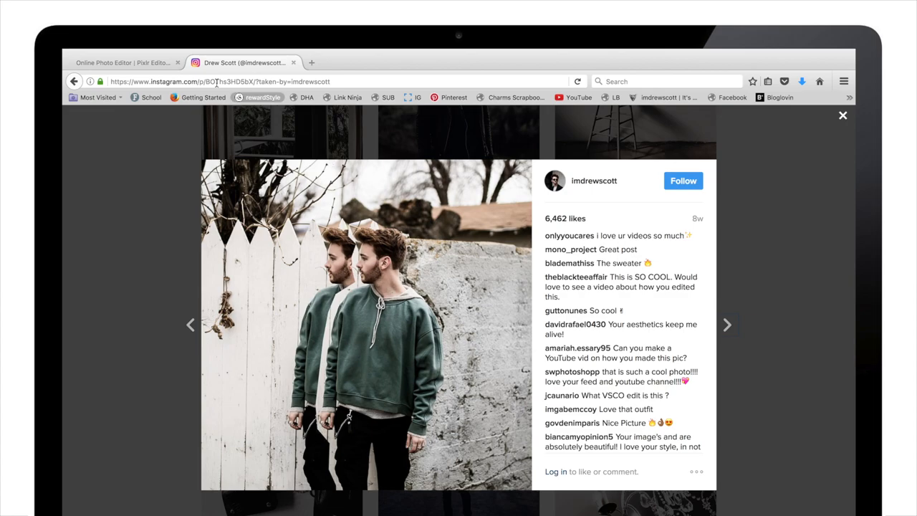
# Leave the doubled-portrait Instagram post and return to the Pixlr Editor browser tab
pyautogui.click(122, 62)
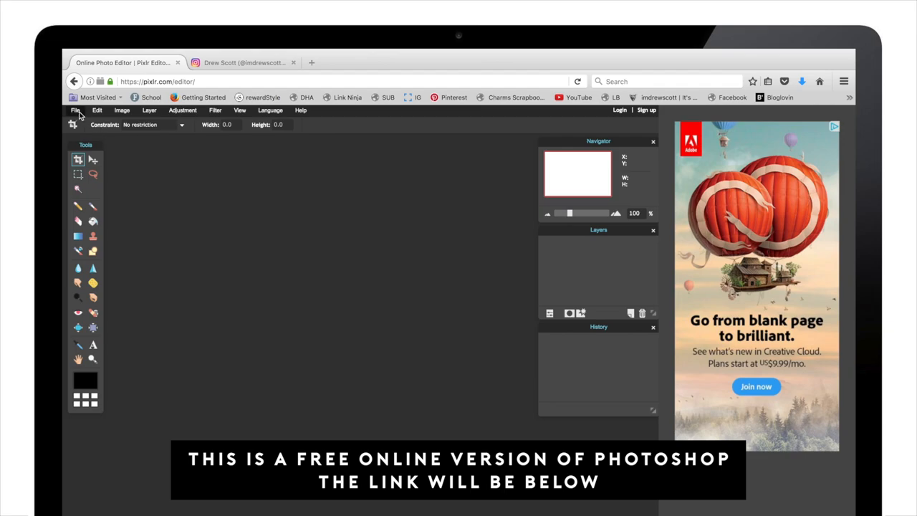
# Open 283A9660.jpeg, the man by the white picket fence, in Pixlr Editor
pyautogui.click(75, 109)
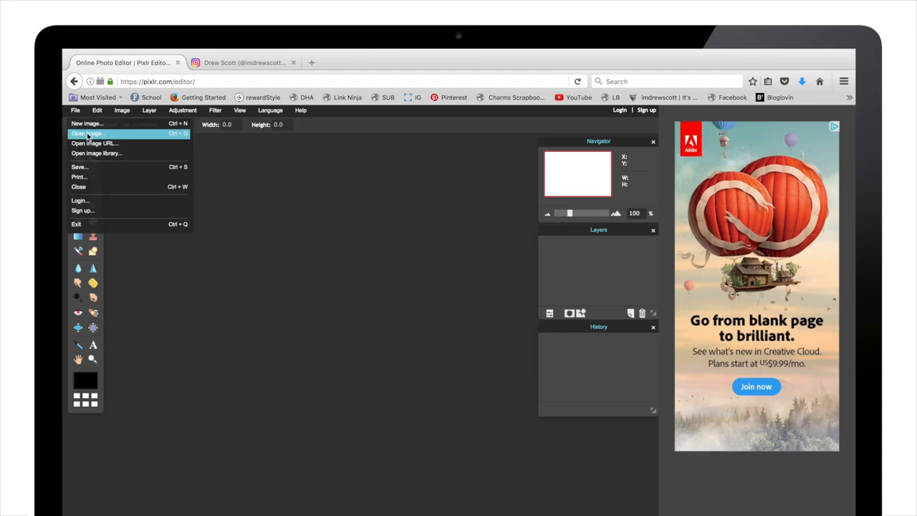
pyautogui.click(87, 134)
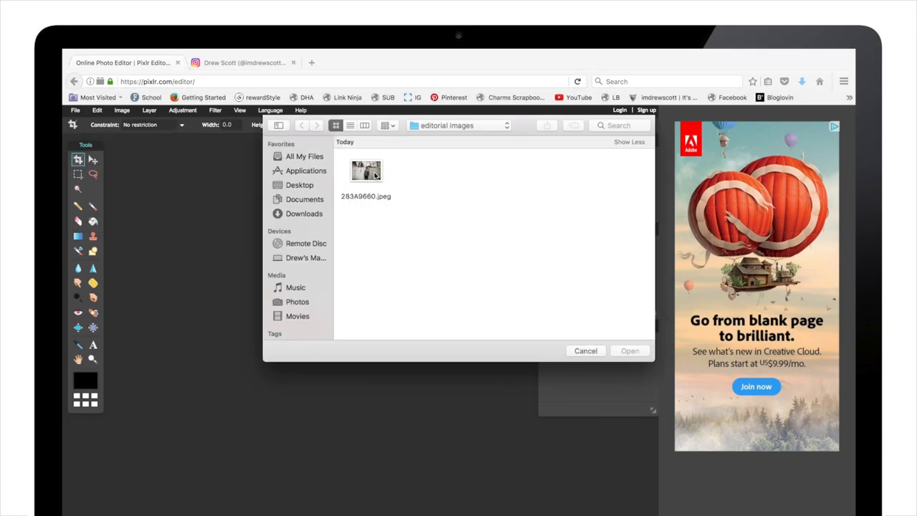
pyautogui.click(366, 171)
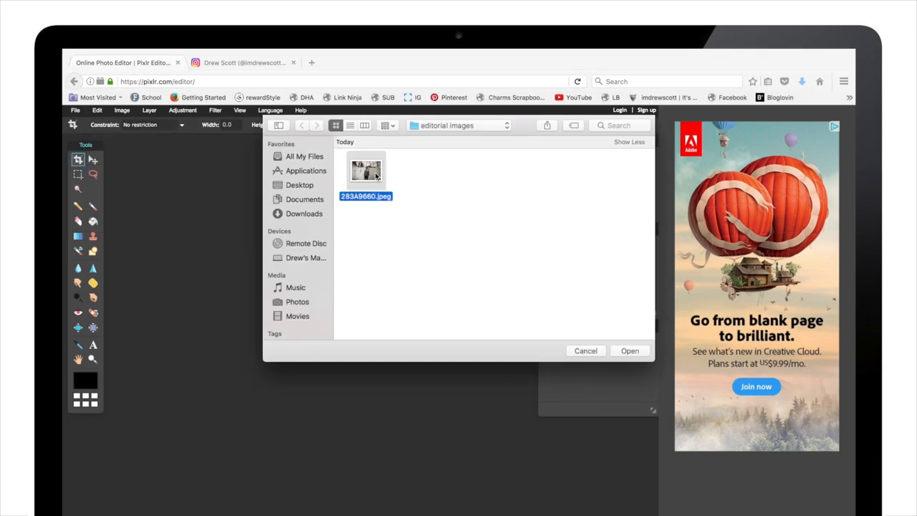
pyautogui.click(629, 350)
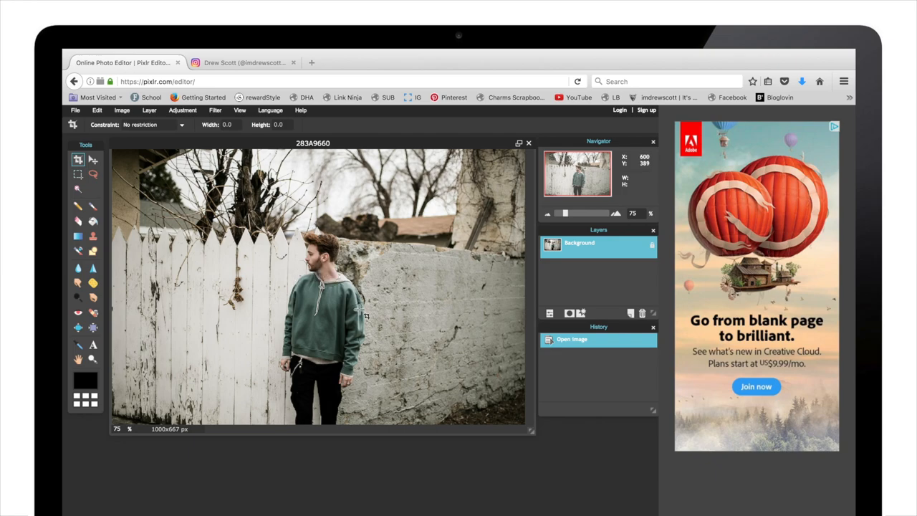
pyautogui.moveTo(141, 167)
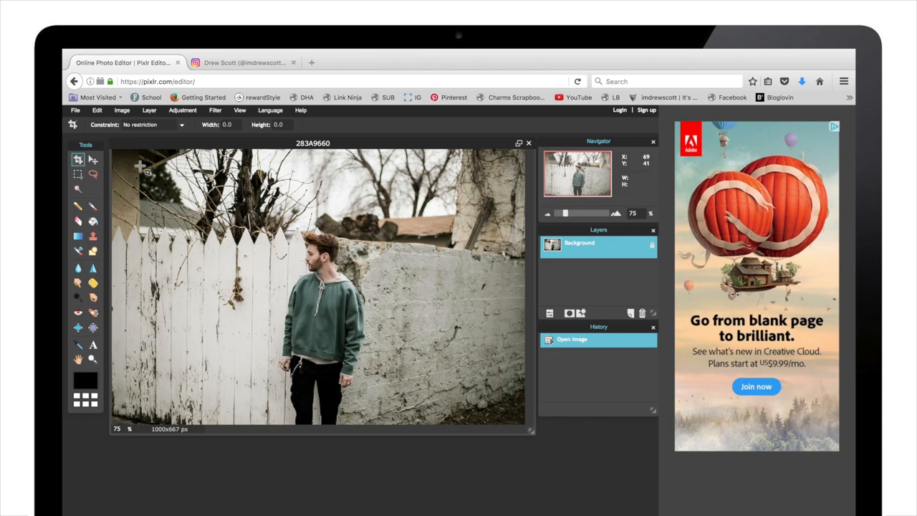
pyautogui.click(93, 175)
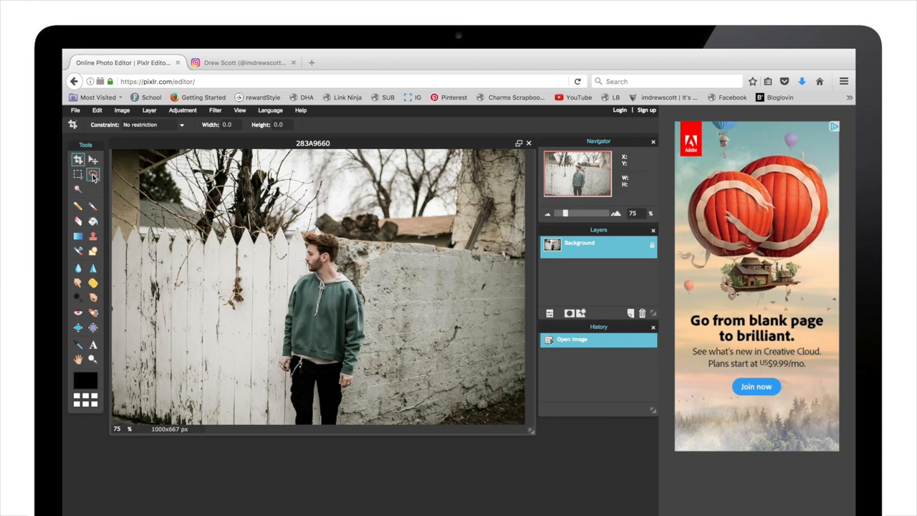
pyautogui.moveTo(94, 177)
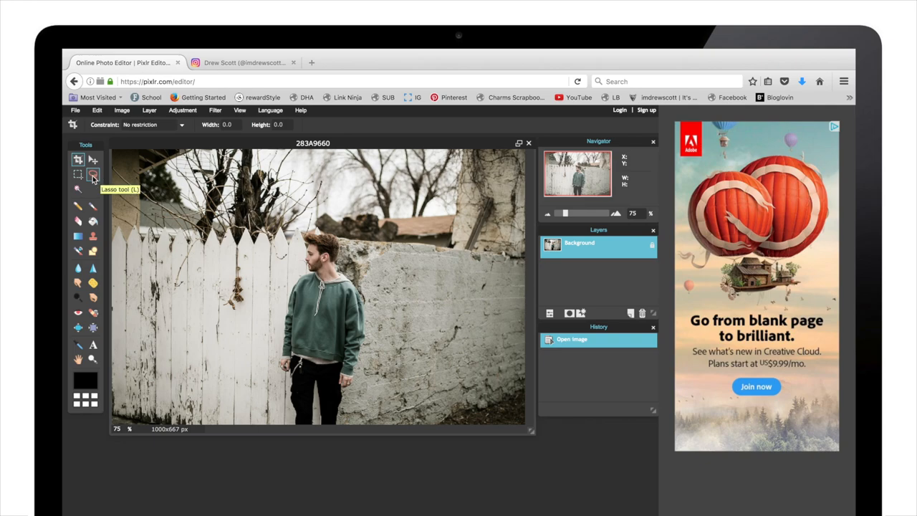
# Drag a loose lasso loop around the man from head to feet
pyautogui.click(93, 175)
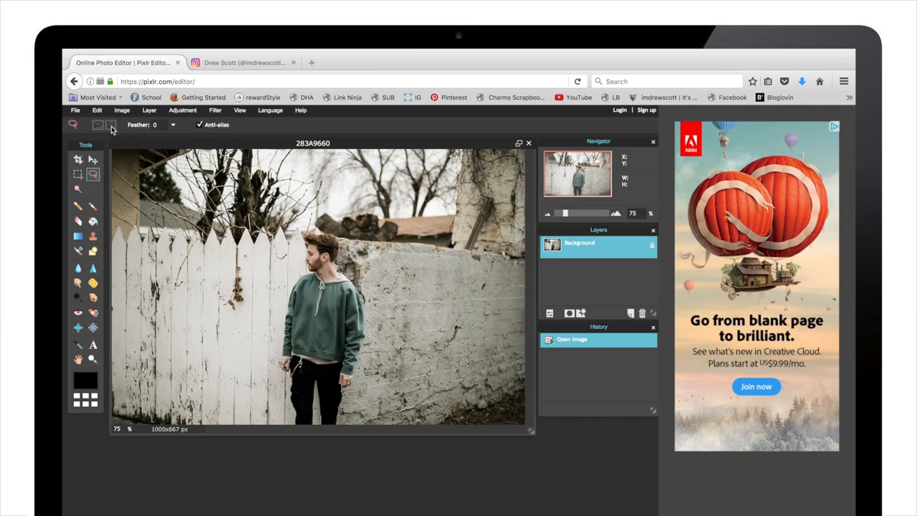
pyautogui.moveTo(111, 125)
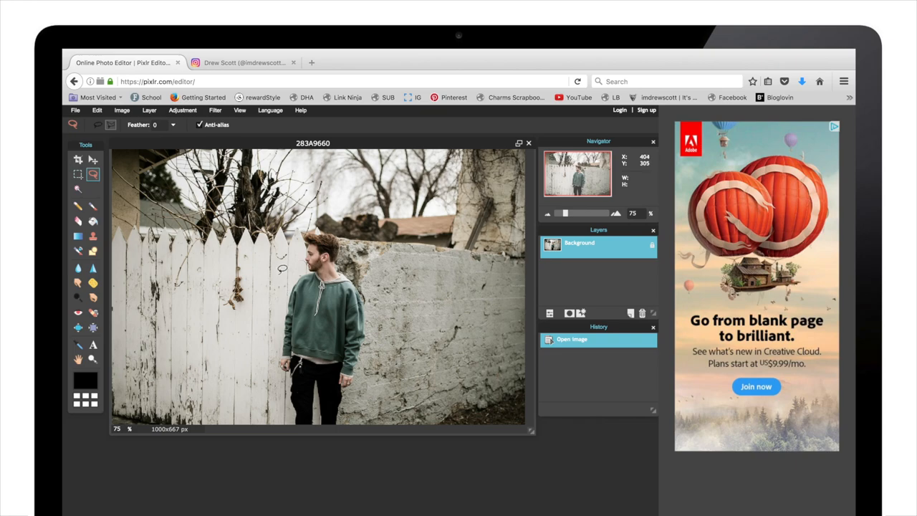
pyautogui.moveTo(291, 427)
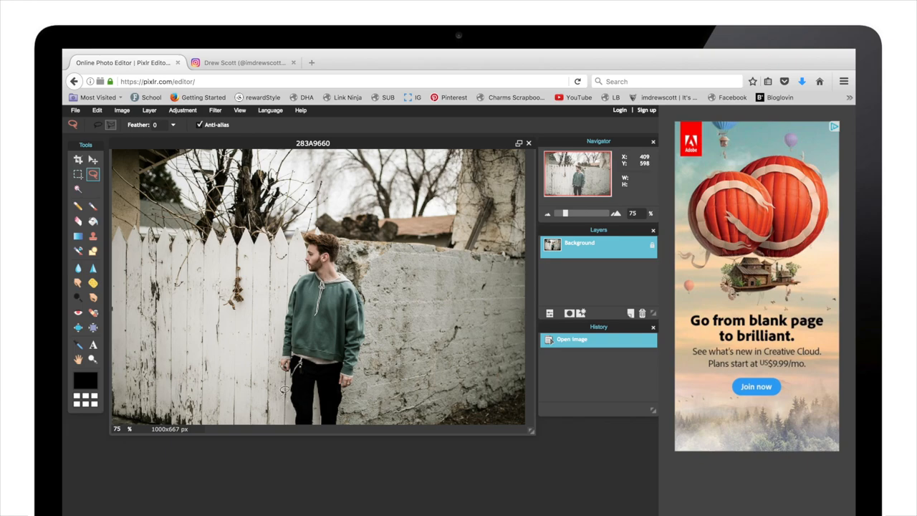
pyautogui.moveTo(285, 371)
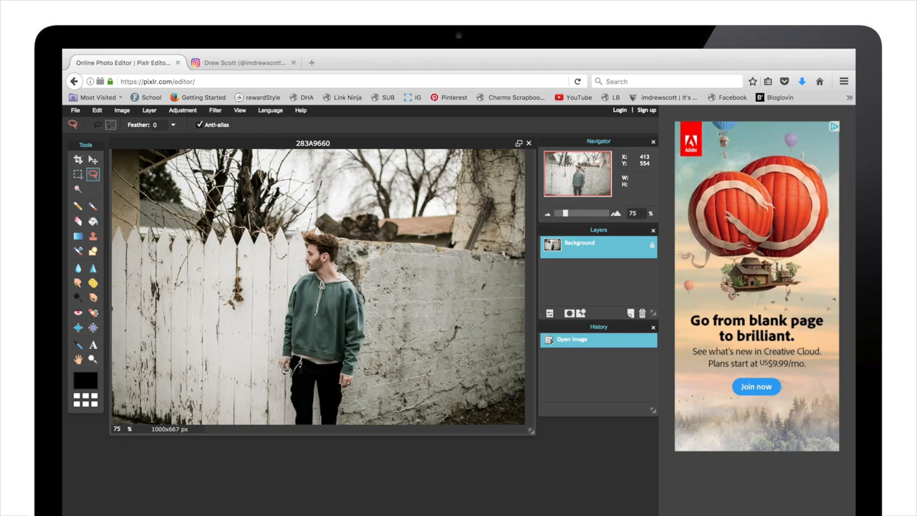
pyautogui.moveTo(276, 344)
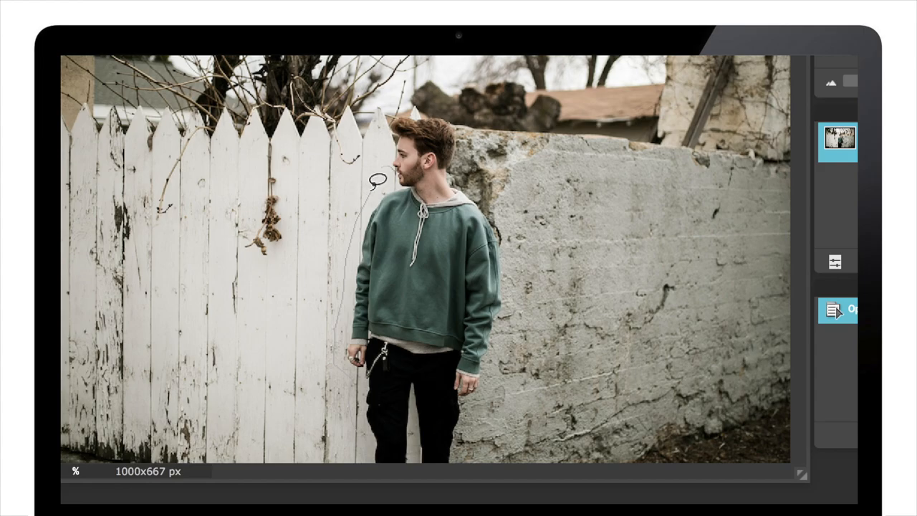
pyautogui.moveTo(387, 156)
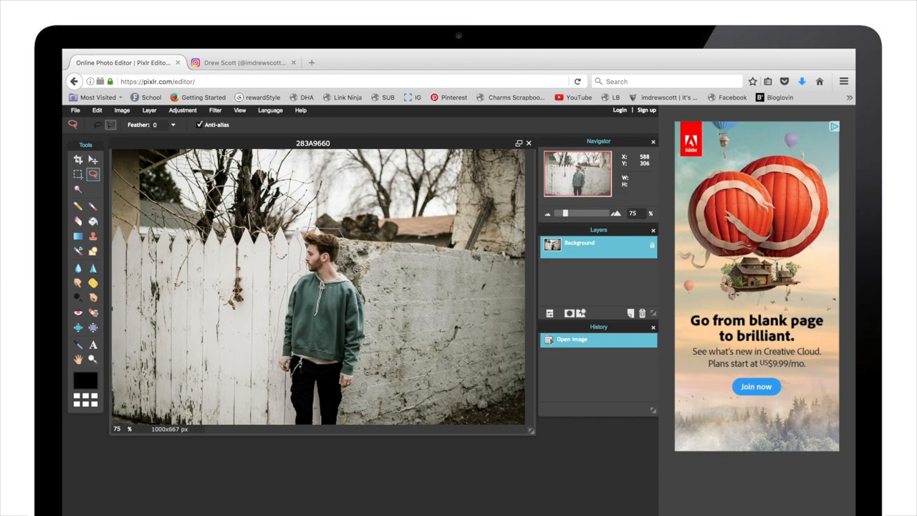
pyautogui.moveTo(374, 300)
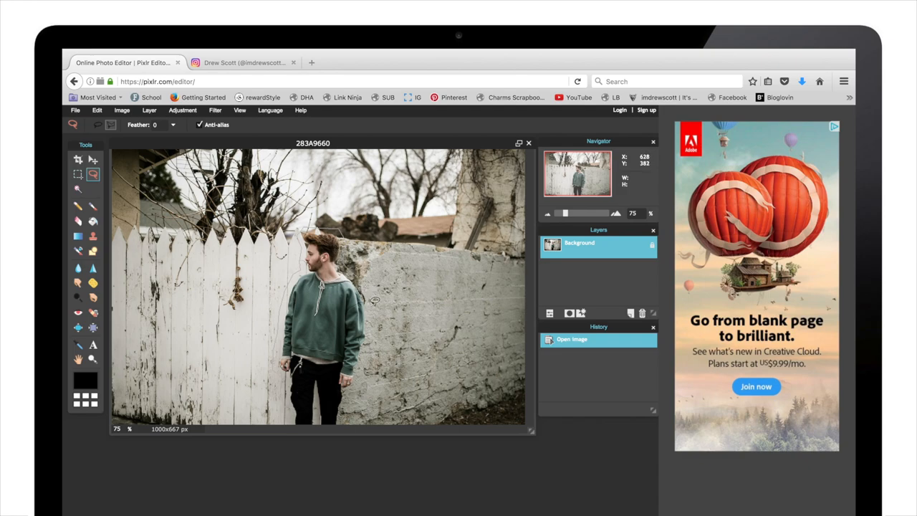
pyautogui.moveTo(373, 335)
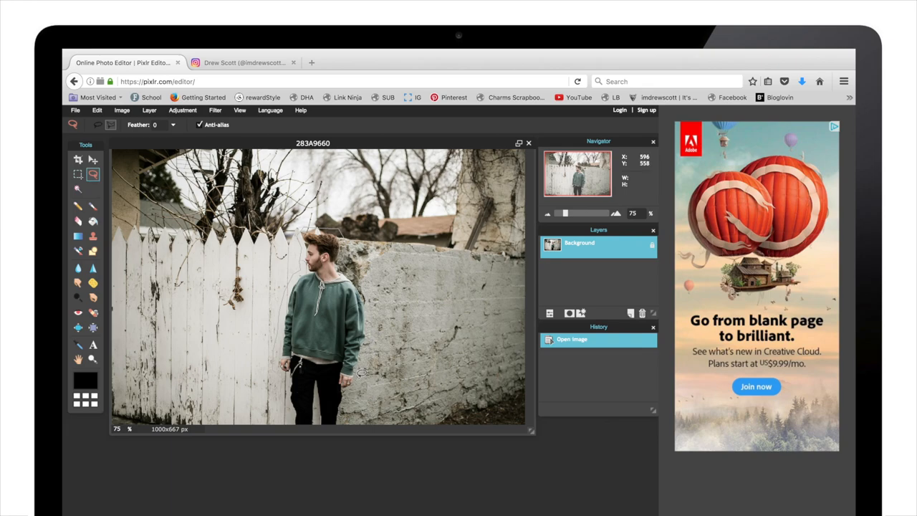
pyautogui.moveTo(353, 388)
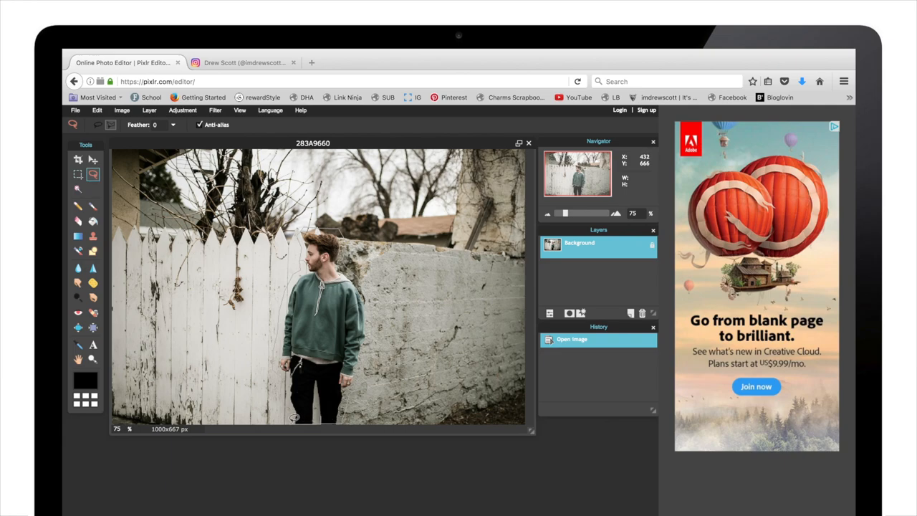
pyautogui.moveTo(322, 219); pyautogui.dragTo(319, 423)
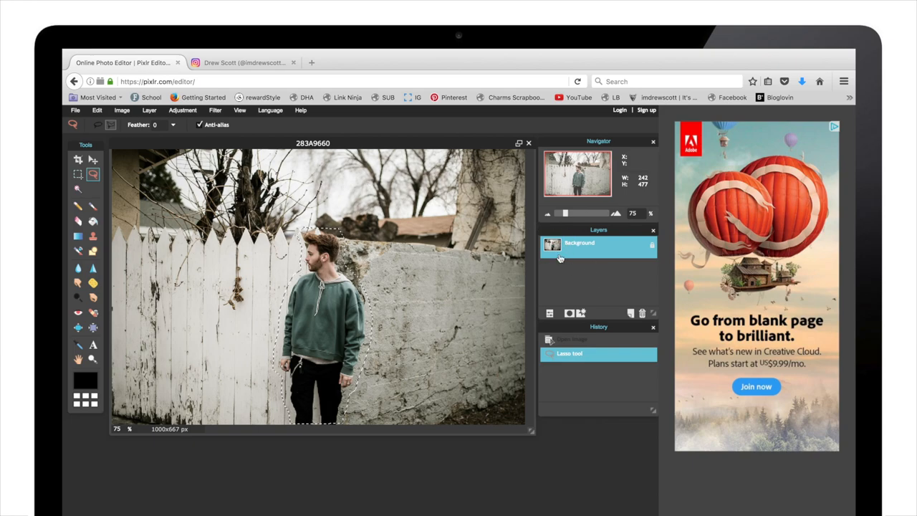
# Duplicate the Background layer and invert the selection around the man
pyautogui.rightClick(598, 246)
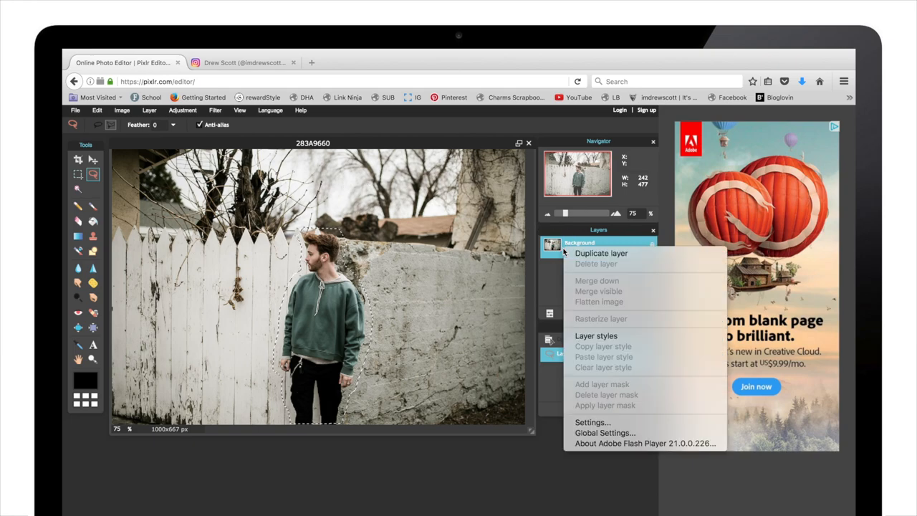
pyautogui.click(600, 253)
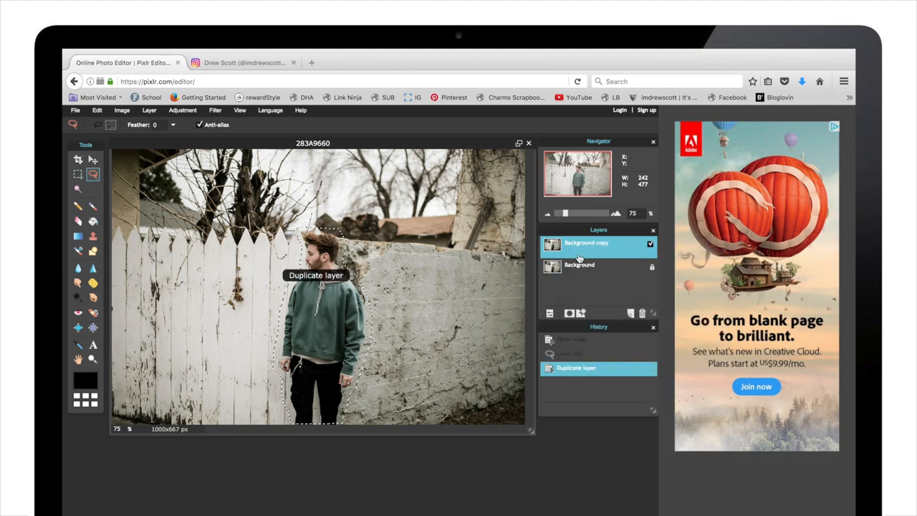
pyautogui.moveTo(570, 251)
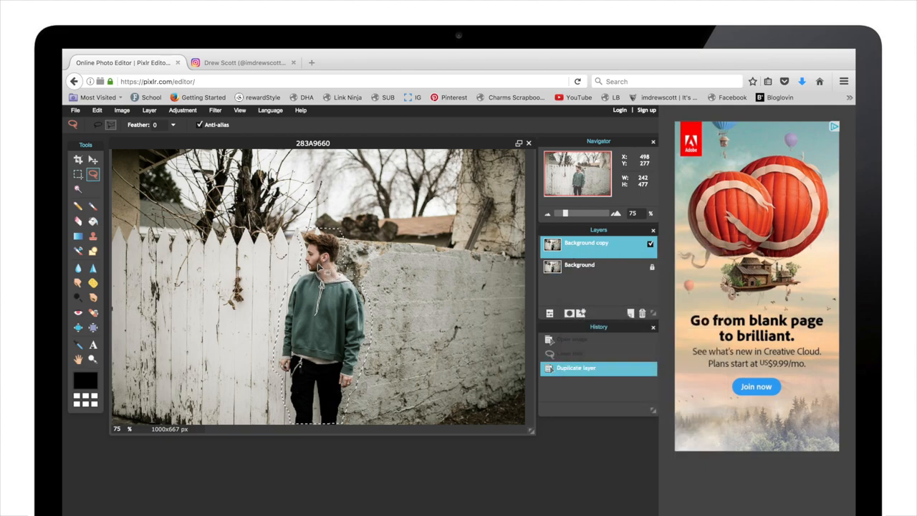
pyautogui.rightClick(329, 279)
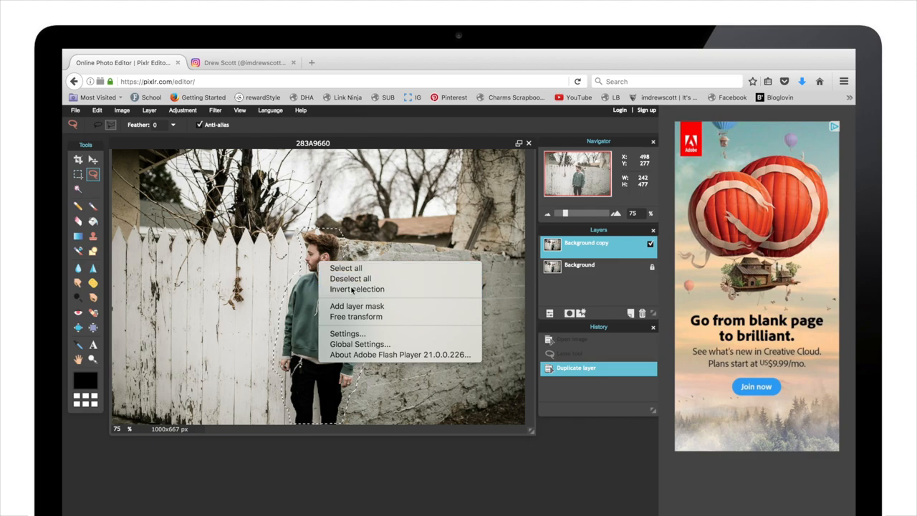
pyautogui.click(356, 289)
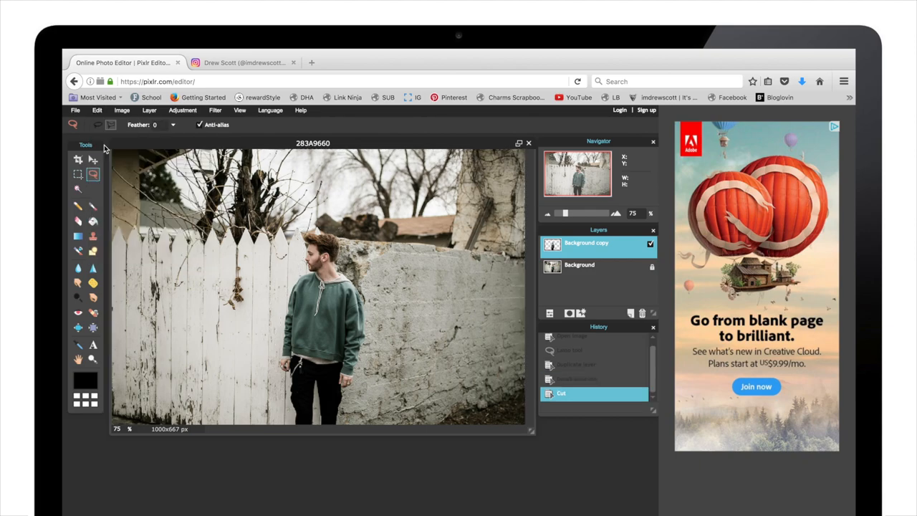
pyautogui.moveTo(552, 320)
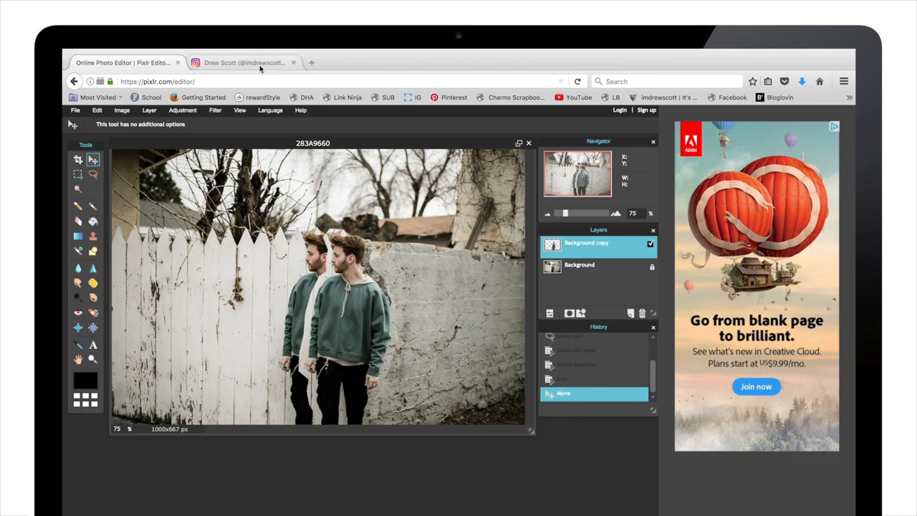
# Compare the overlapping double portrait against the Instagram reference post
pyautogui.click(244, 62)
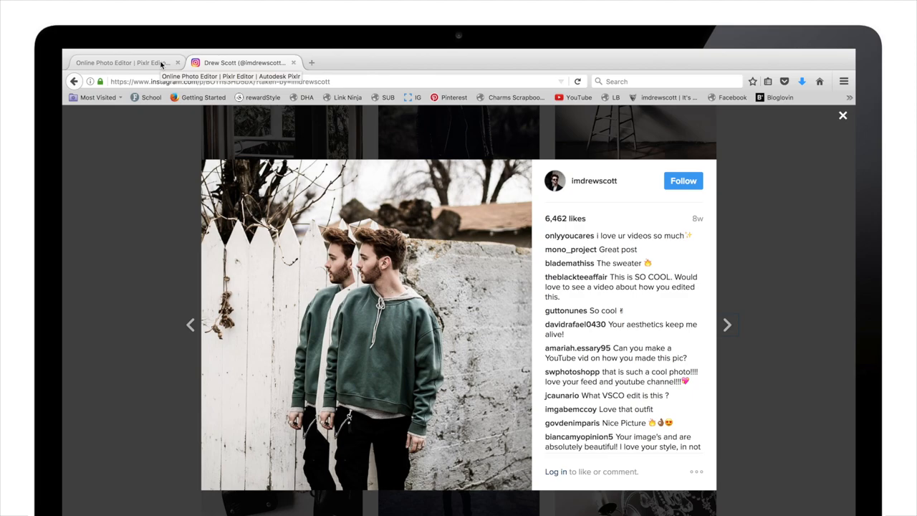
pyautogui.click(118, 63)
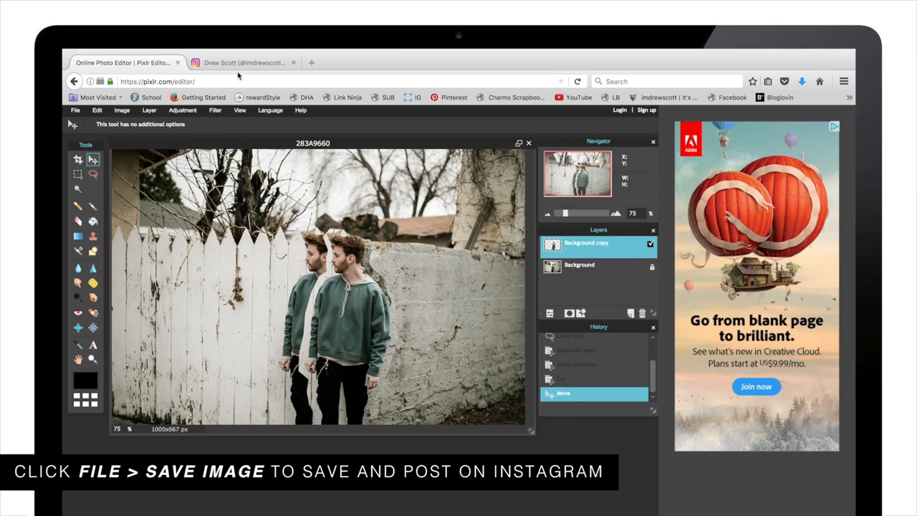
pyautogui.moveTo(306, 207)
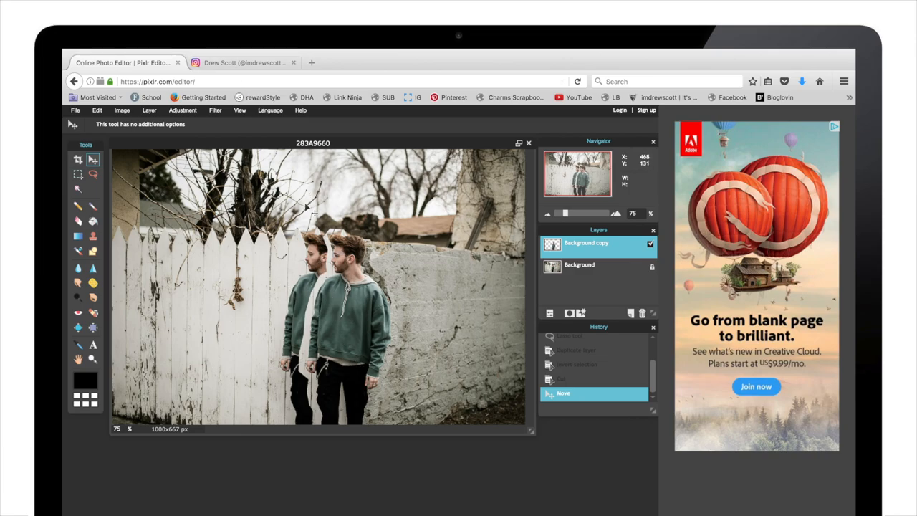
pyautogui.click(244, 63)
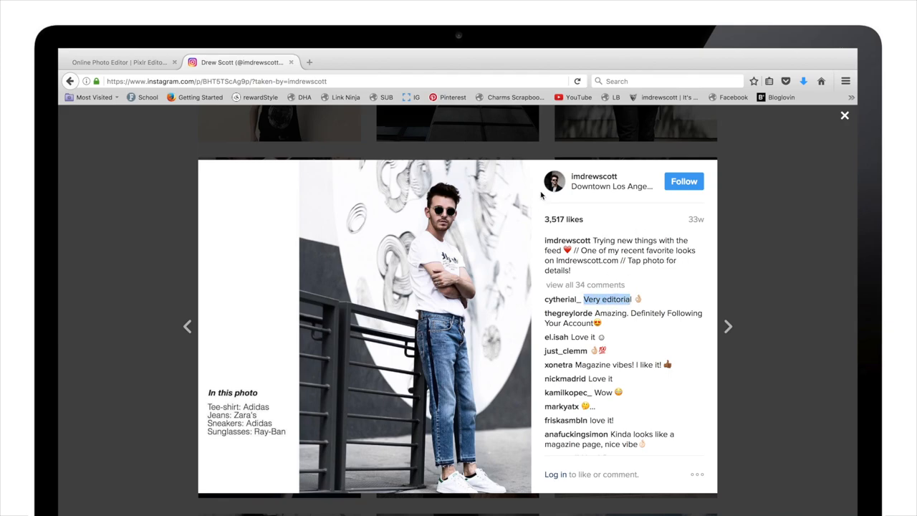
pyautogui.moveTo(285, 219)
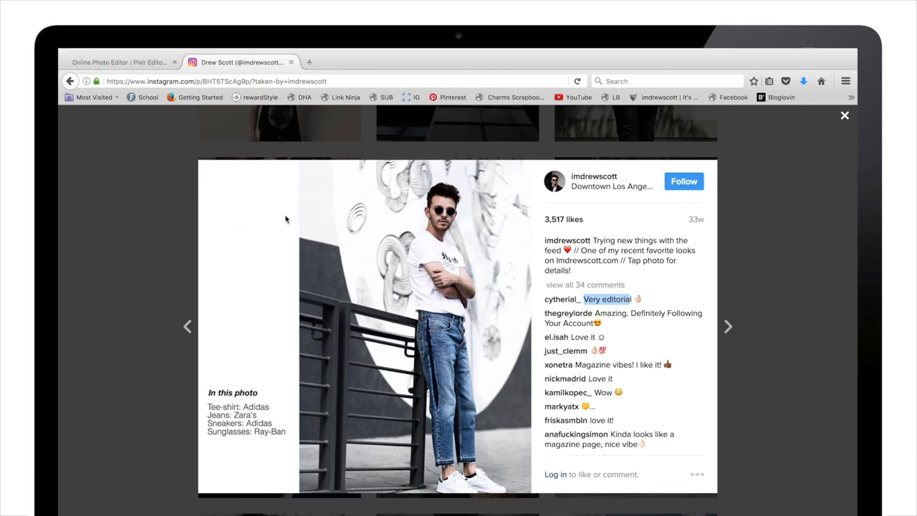
pyautogui.moveTo(242, 316)
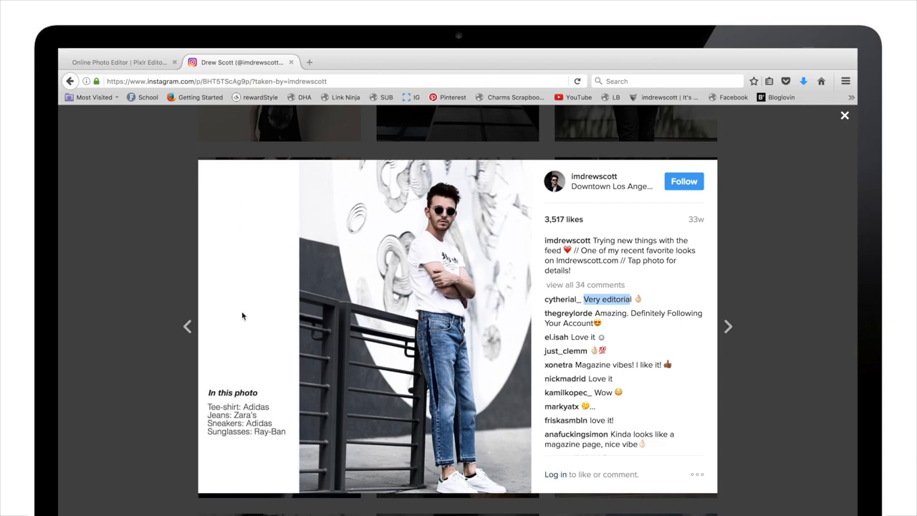
pyautogui.moveTo(259, 480)
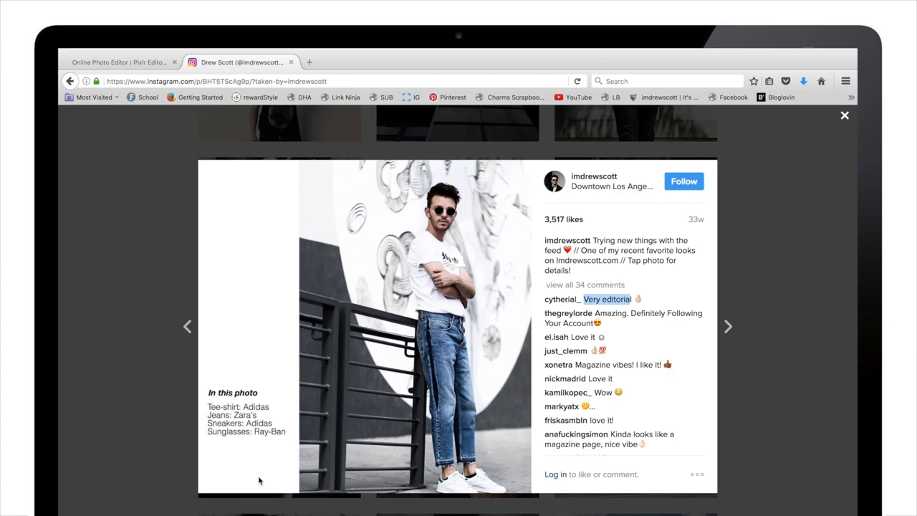
pyautogui.moveTo(301, 380)
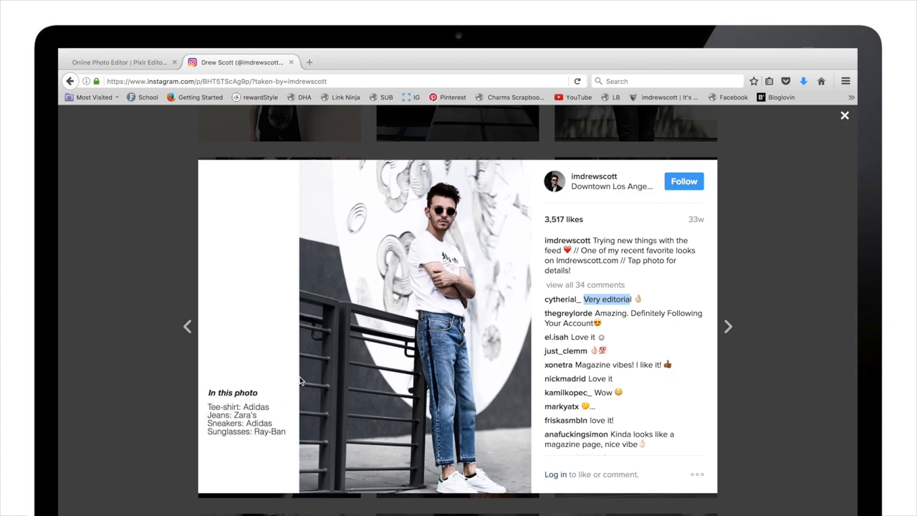
pyautogui.moveTo(378, 383)
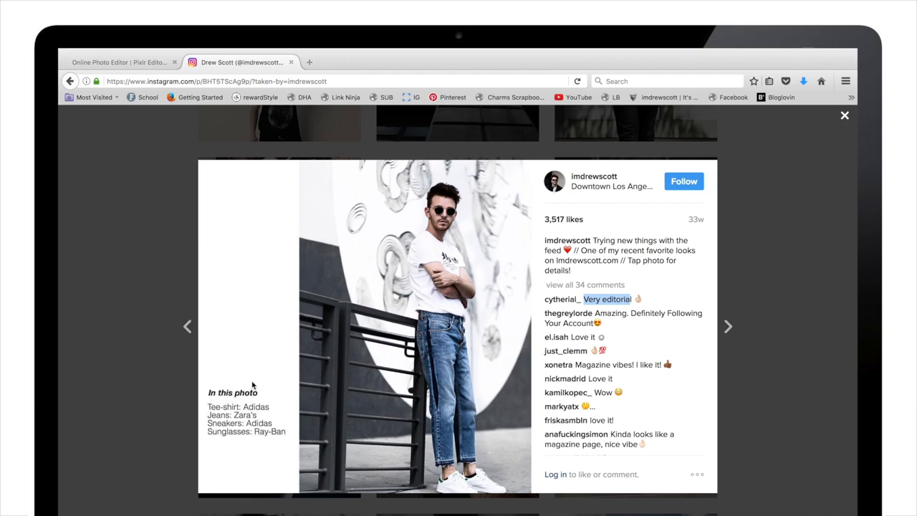
pyautogui.moveTo(396, 208)
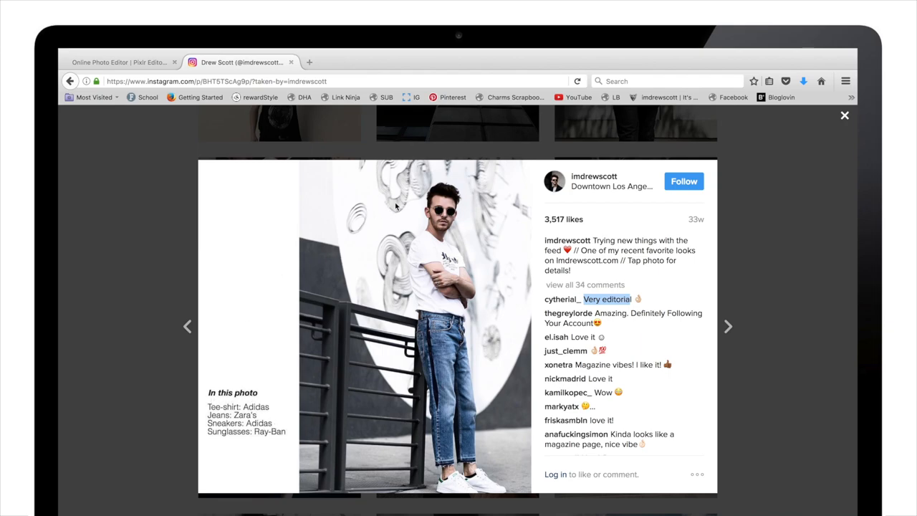
pyautogui.moveTo(387, 315)
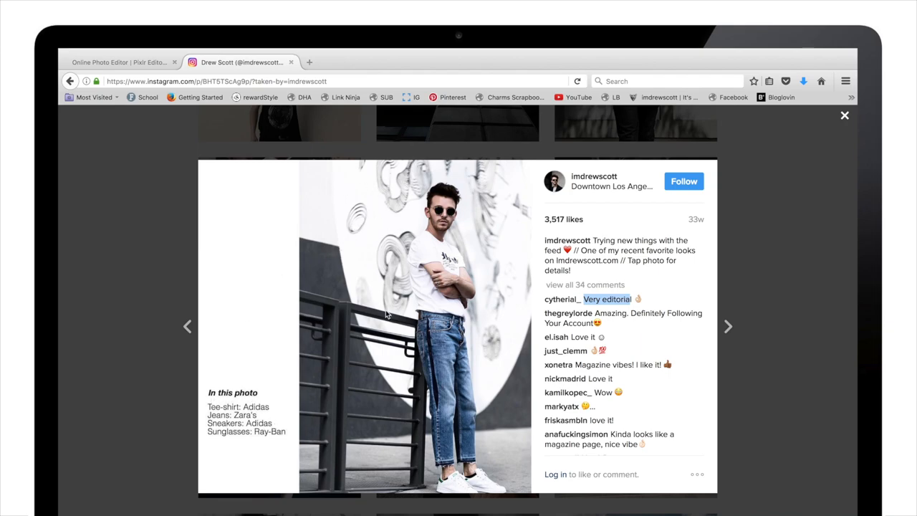
pyautogui.moveTo(265, 350)
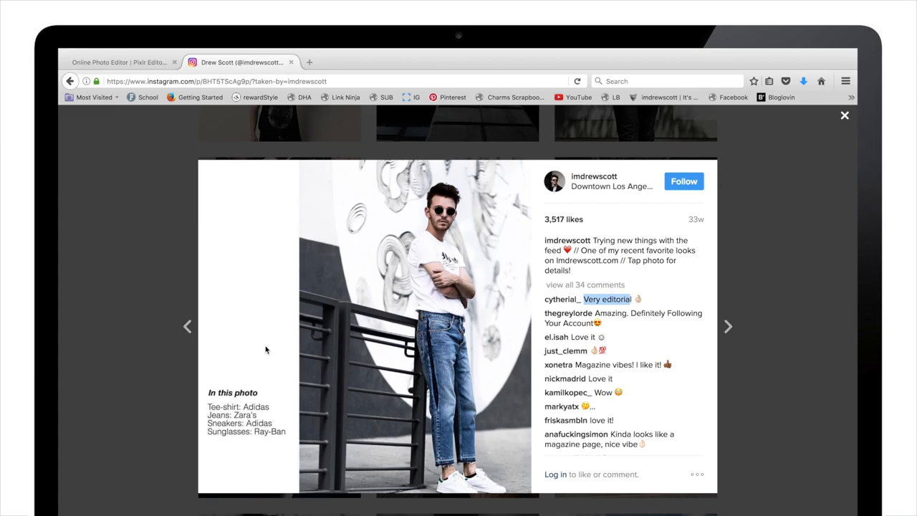
pyautogui.moveTo(369, 332)
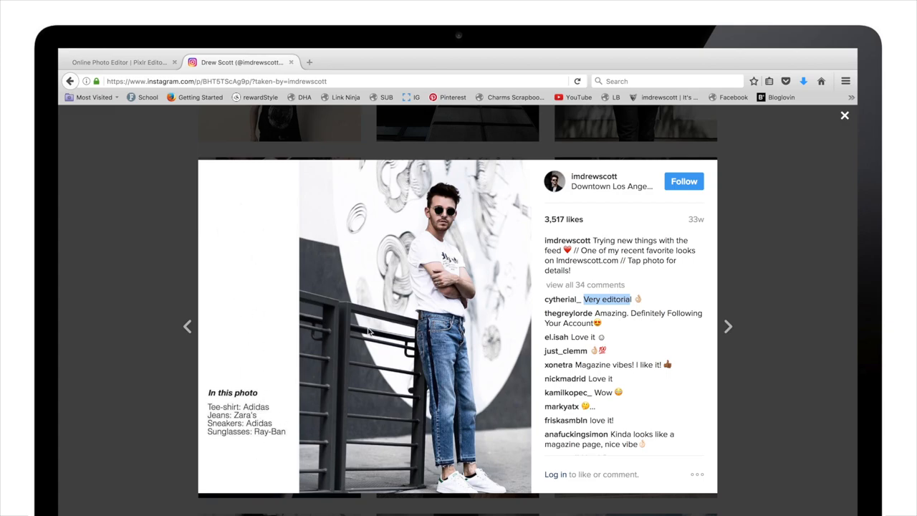
pyautogui.moveTo(339, 337)
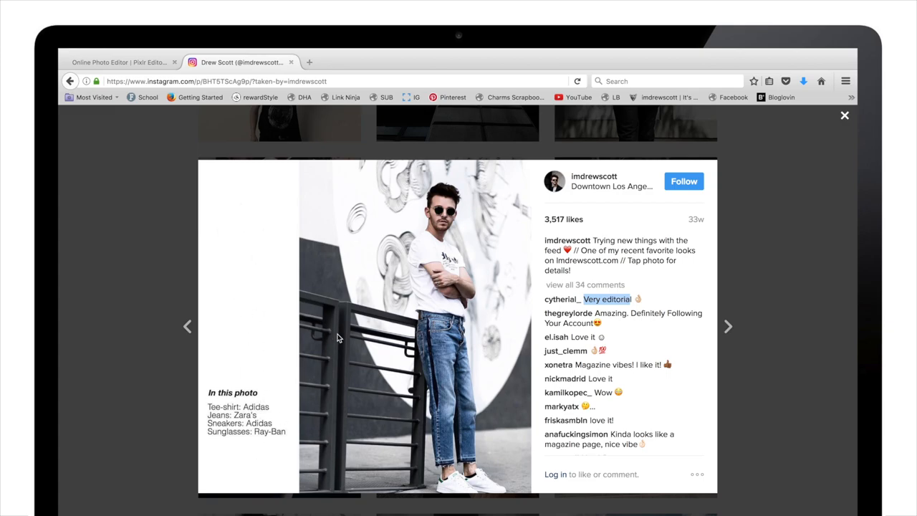
# Return to Pixlr Editor after studying the white-tee railing post
pyautogui.click(119, 62)
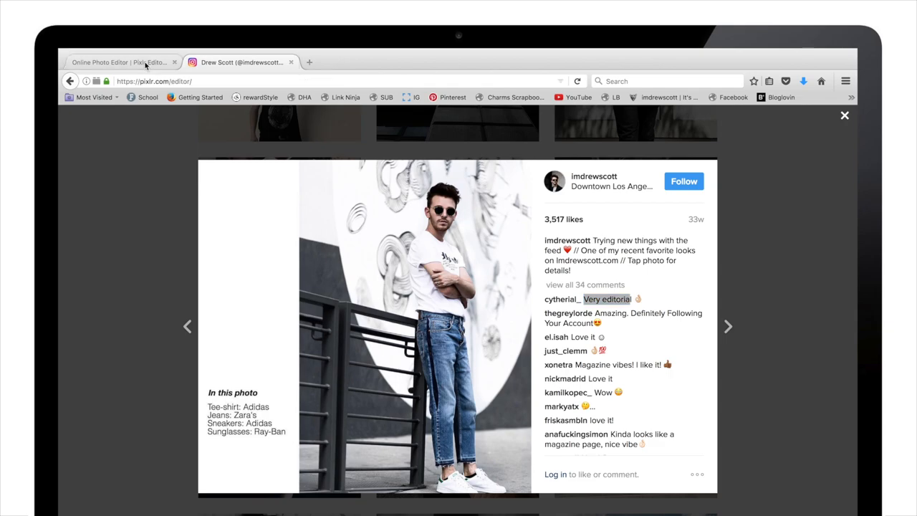
# Create a new 1000×1000 blank image and zoom out to fit the canvas
pyautogui.click(119, 62)
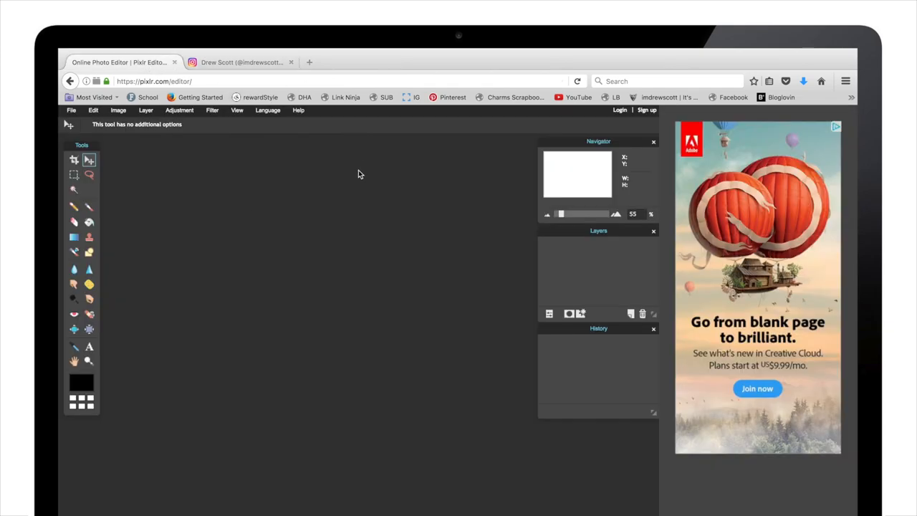
pyautogui.moveTo(153, 150)
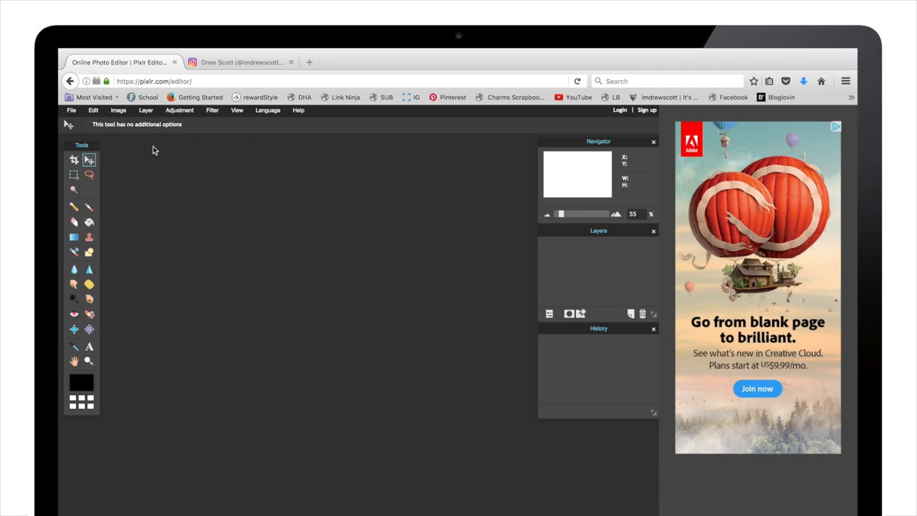
pyautogui.click(71, 110)
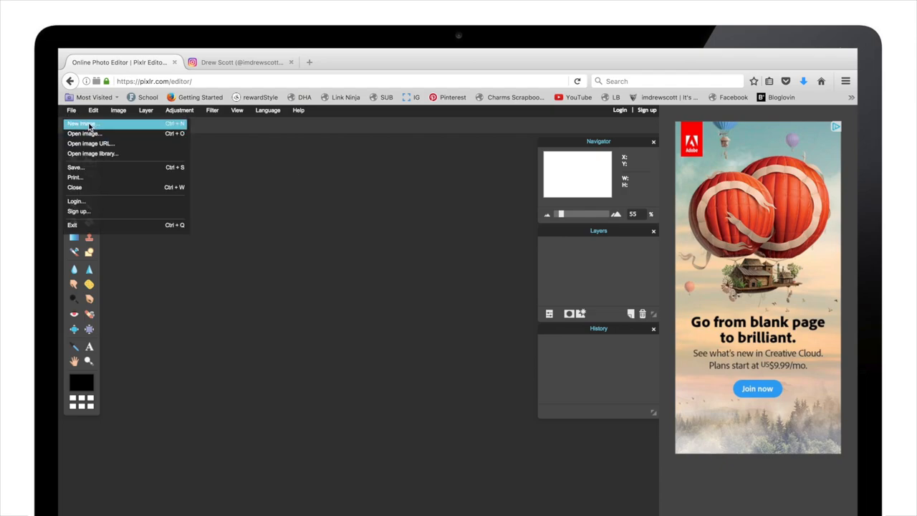
pyautogui.click(78, 123)
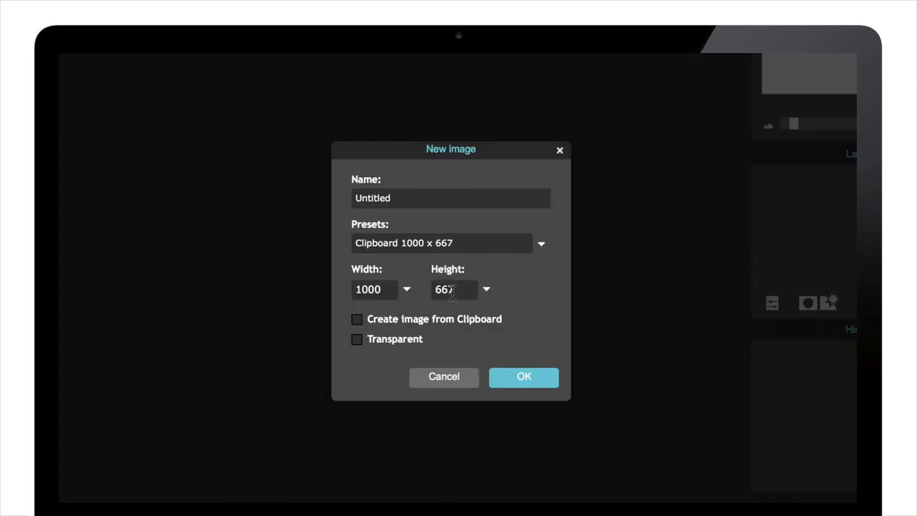
pyautogui.write('1000')
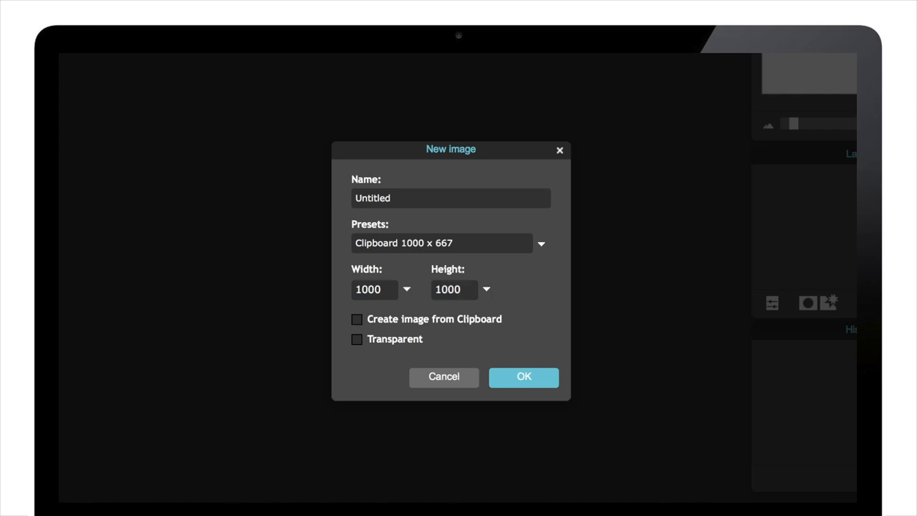
pyautogui.click(523, 376)
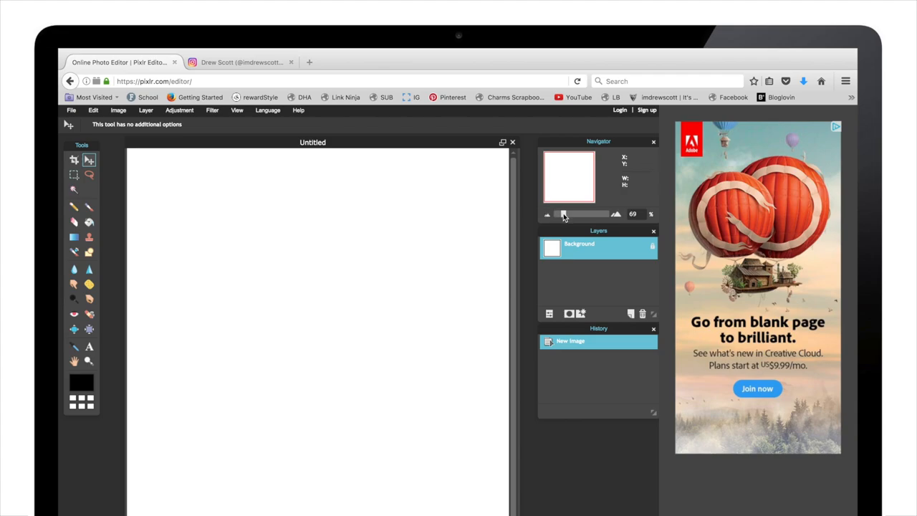
pyautogui.moveTo(566, 214); pyautogui.dragTo(563, 213)
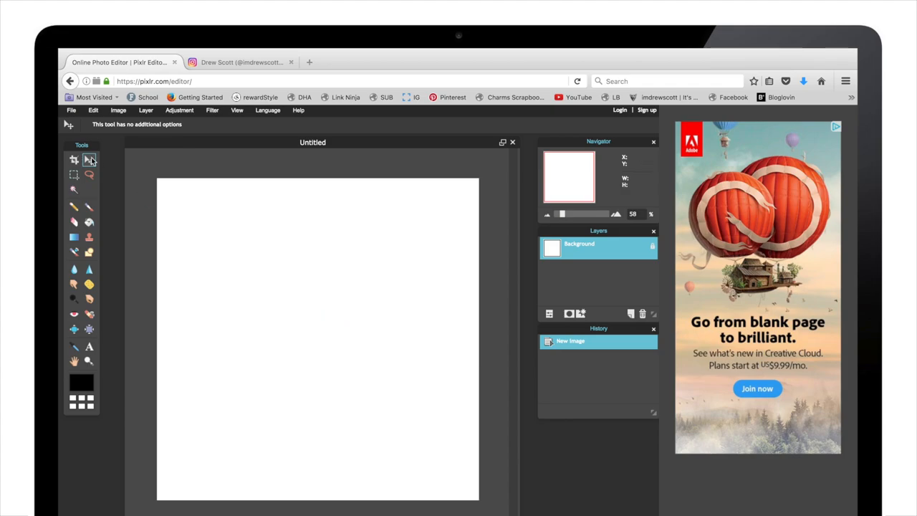
# Open the white-tee railing photo and drag its layer onto the square canvas
pyautogui.click(71, 109)
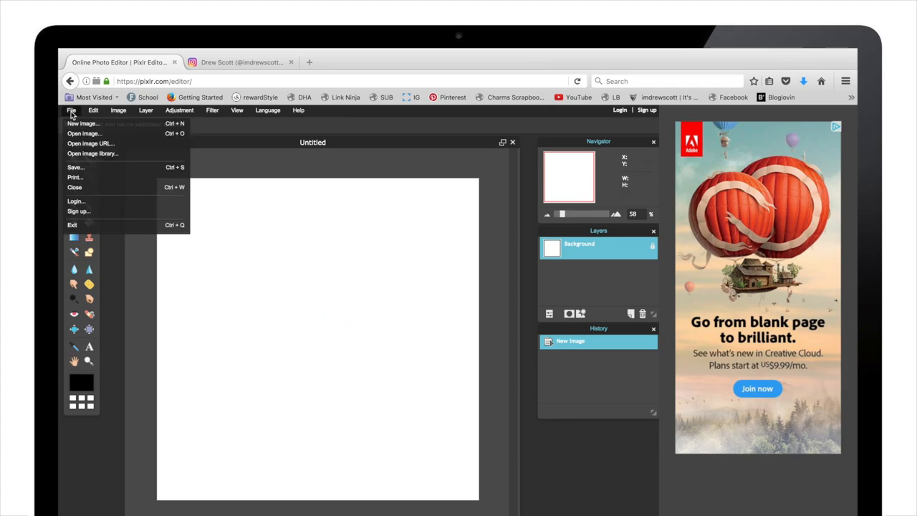
pyautogui.click(83, 134)
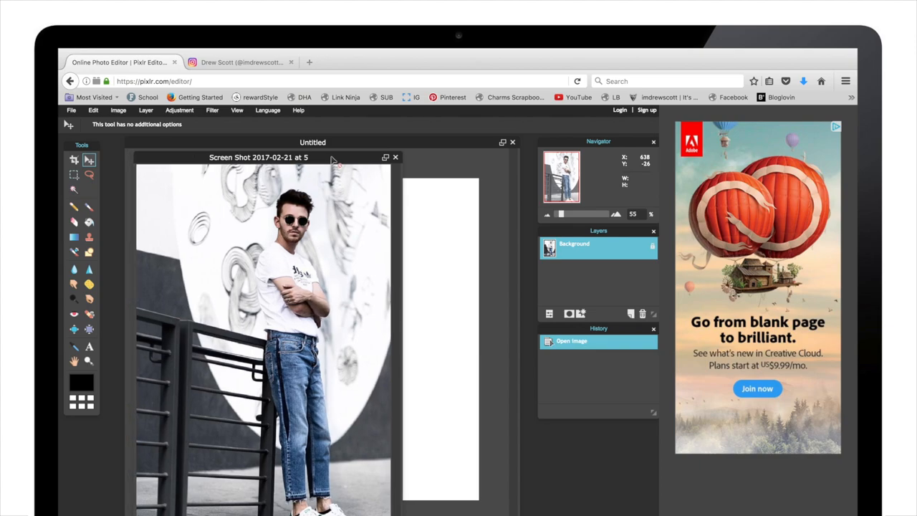
pyautogui.moveTo(258, 156); pyautogui.dragTo(369, 149)
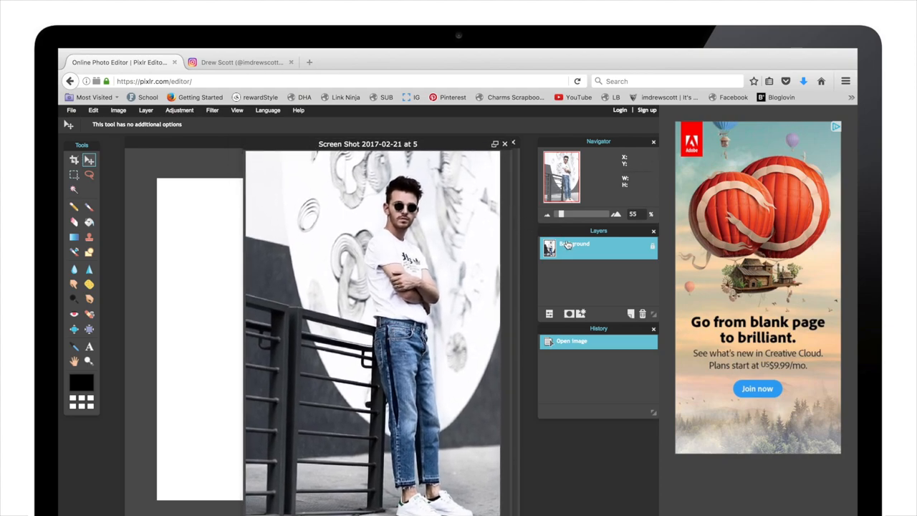
pyautogui.moveTo(565, 247); pyautogui.dragTo(487, 250)
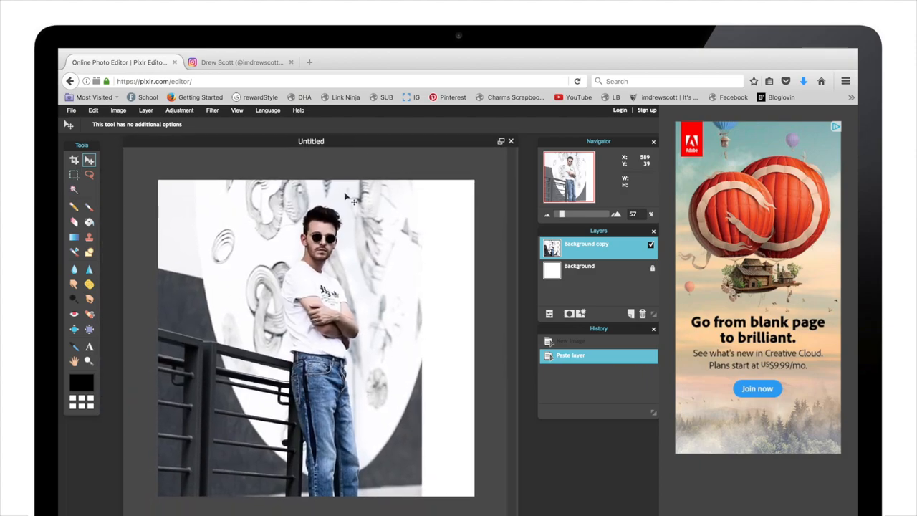
# Free-transform the pasted railing photo rightward and apply the change
pyautogui.click(94, 110)
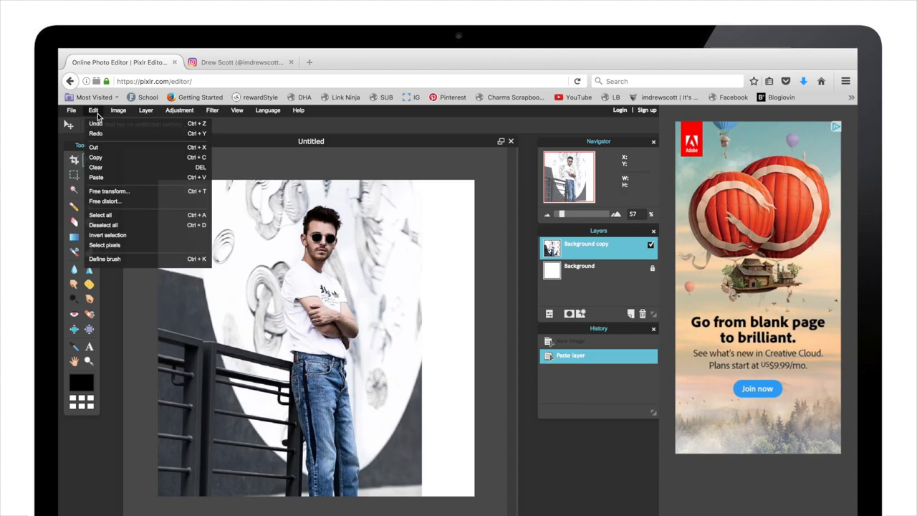
pyautogui.click(109, 190)
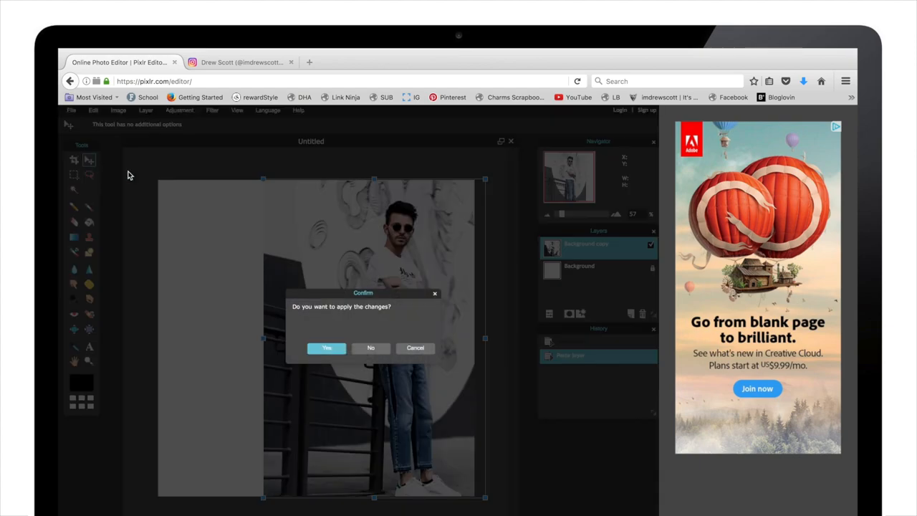
pyautogui.click(326, 348)
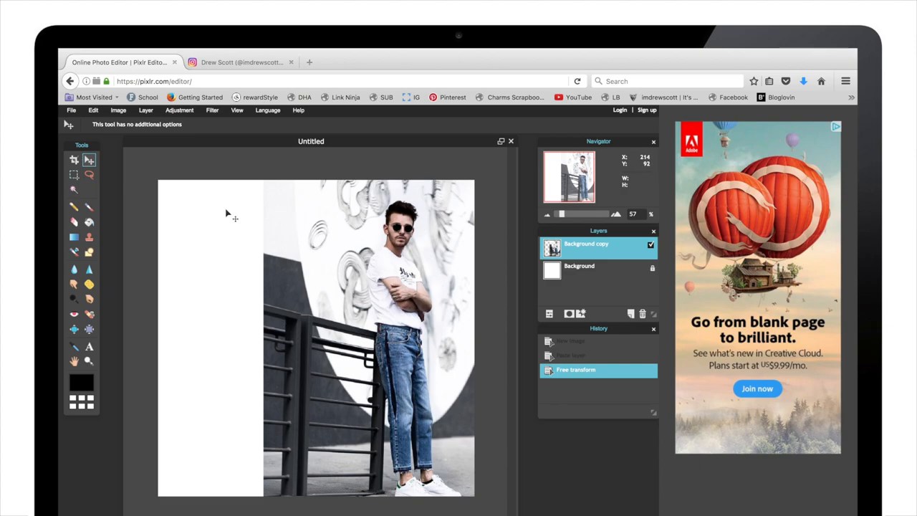
pyautogui.moveTo(316, 297)
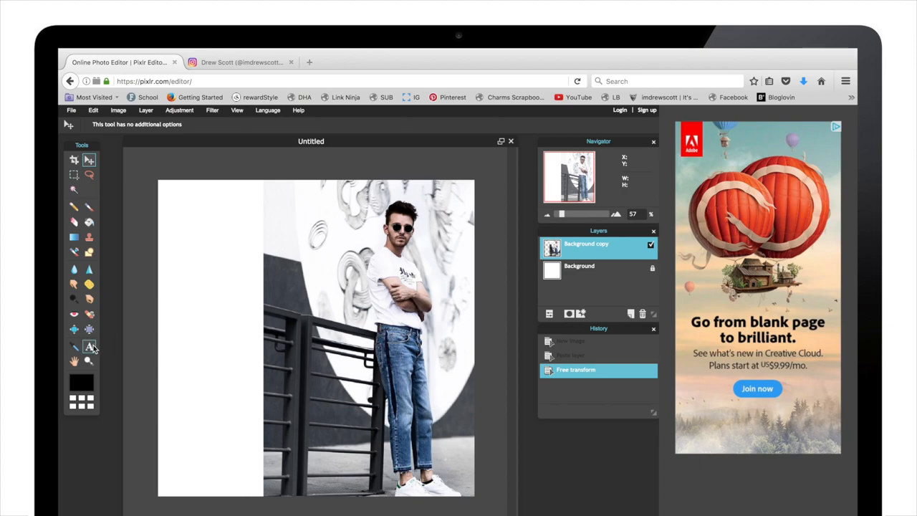
pyautogui.moveTo(89, 347)
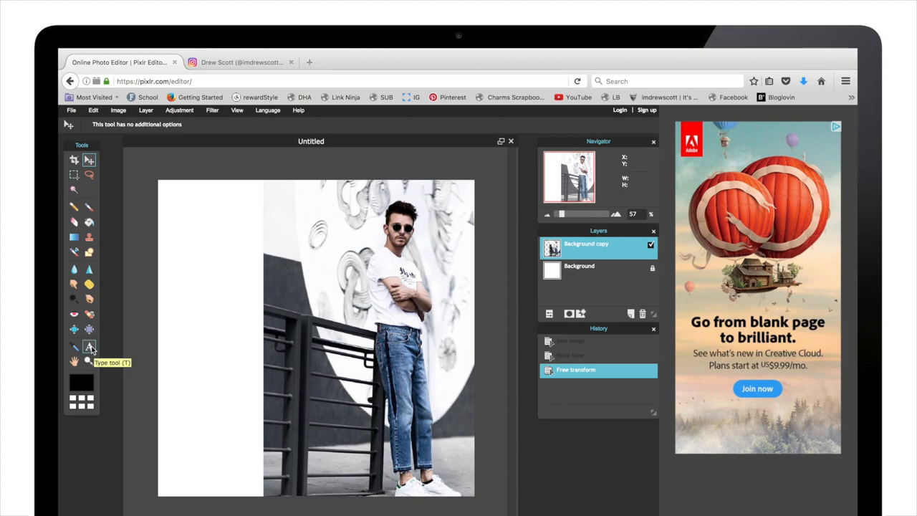
# Add a Georgia text box on the white strip reading 'Outfit Details:'
pyautogui.click(88, 347)
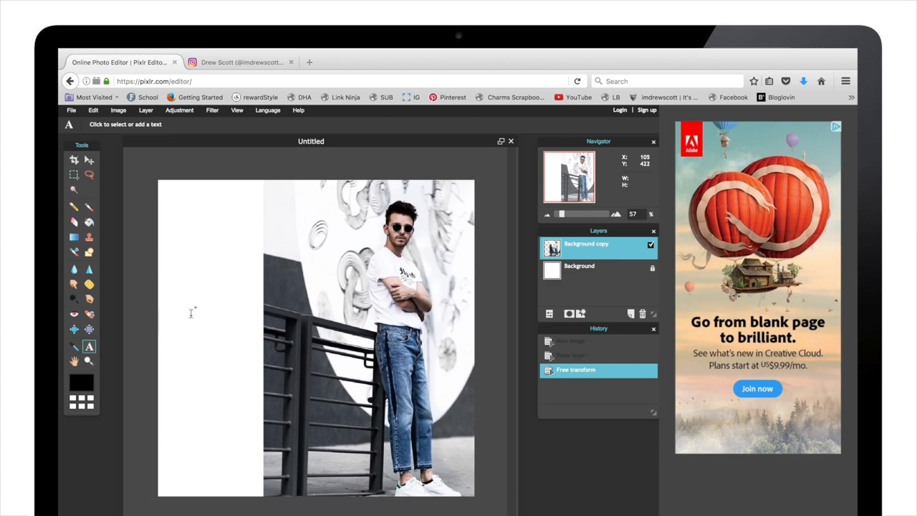
pyautogui.click(192, 313)
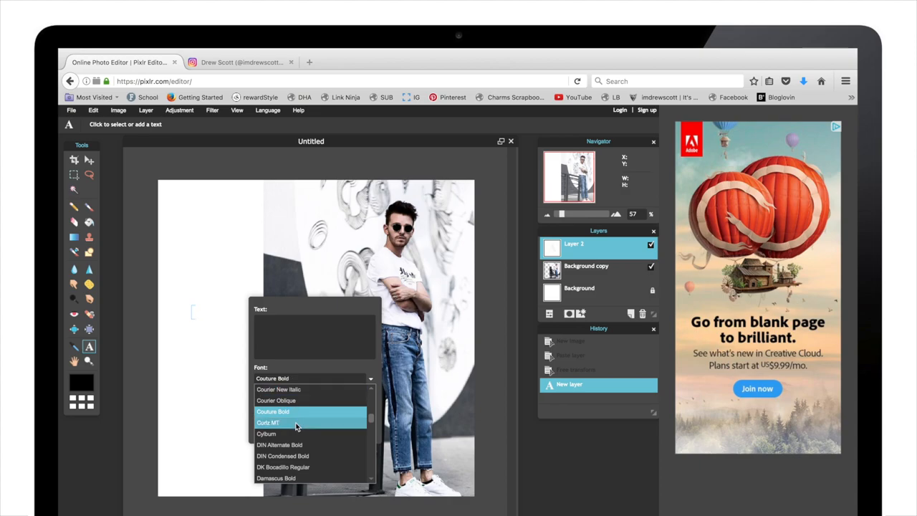
pyautogui.scroll(-3)
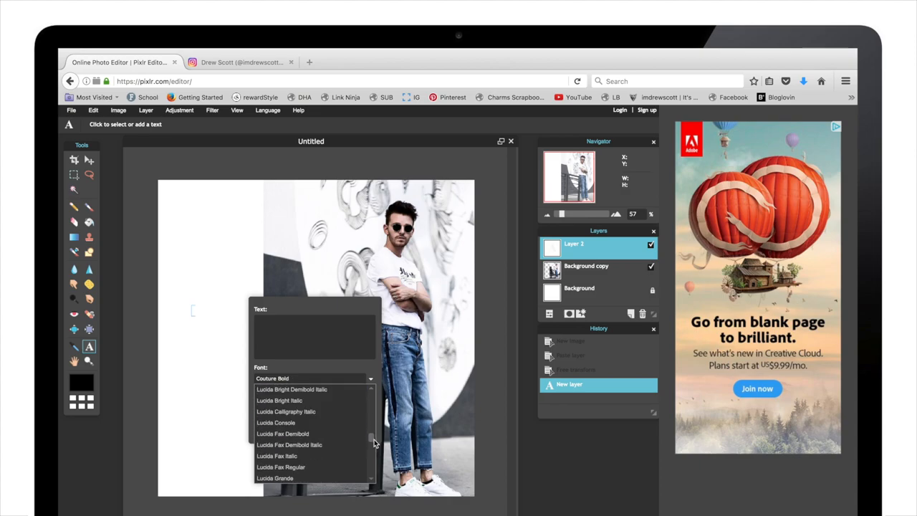
pyautogui.scroll(-3)
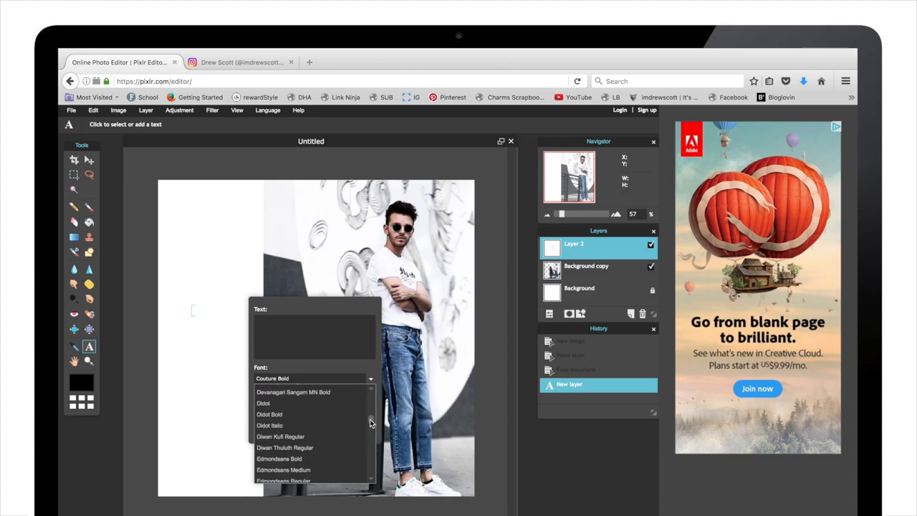
pyautogui.scroll(-3)
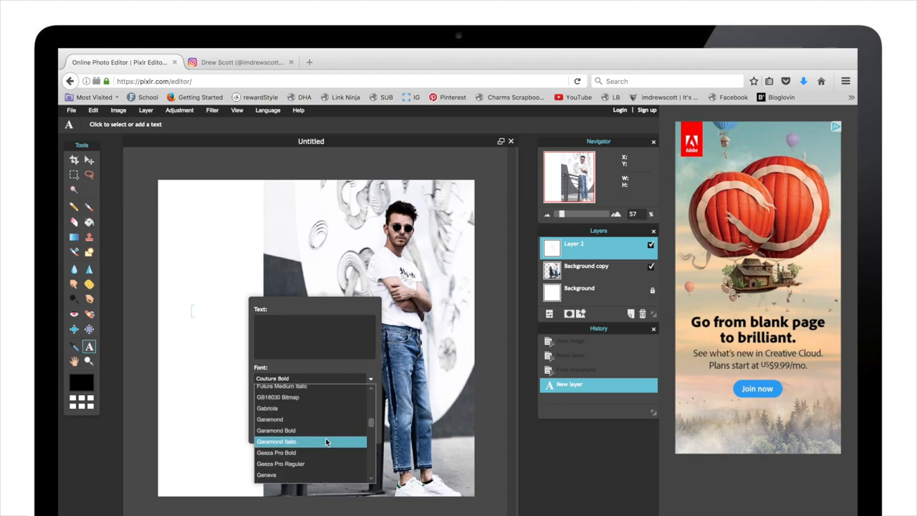
pyautogui.scroll(-3)
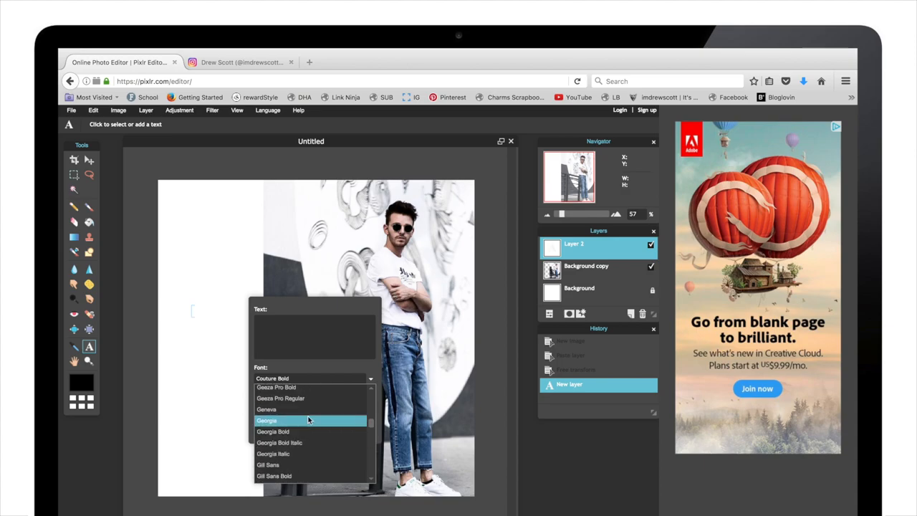
pyautogui.click(266, 421)
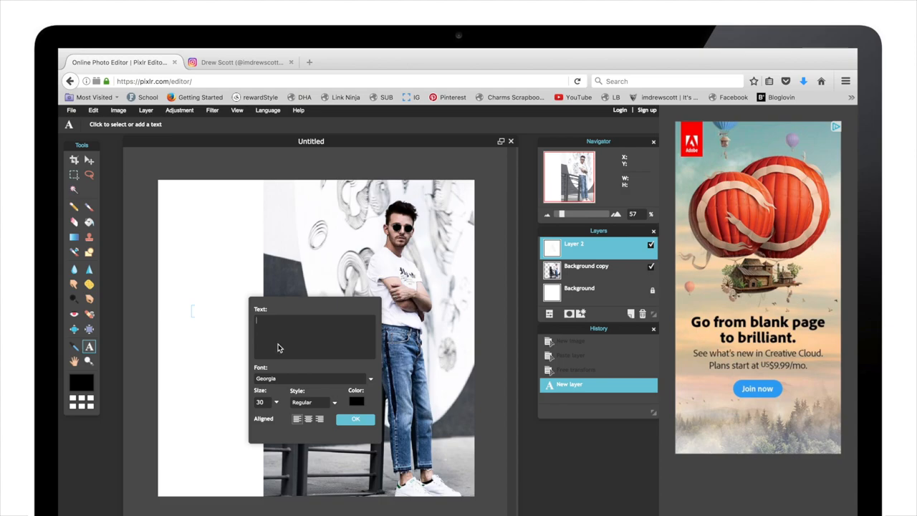
pyautogui.write('Outfit D')
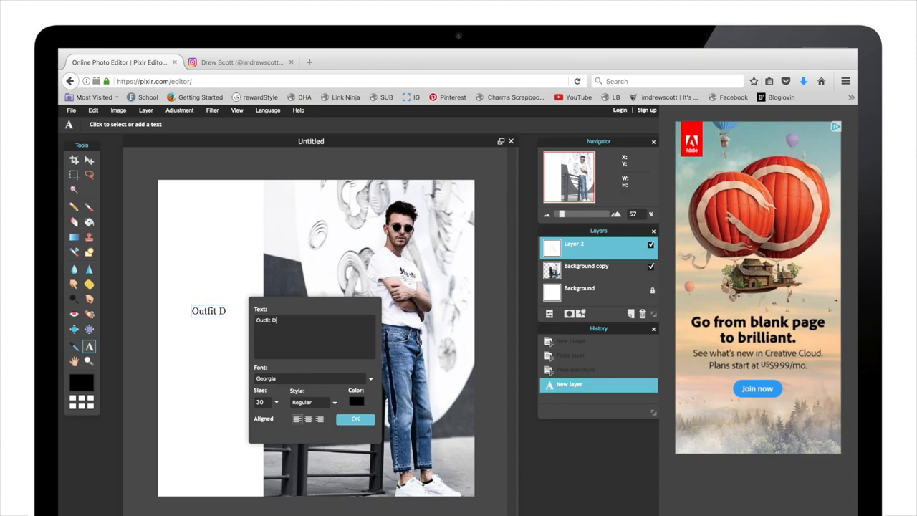
pyautogui.write('etails:')
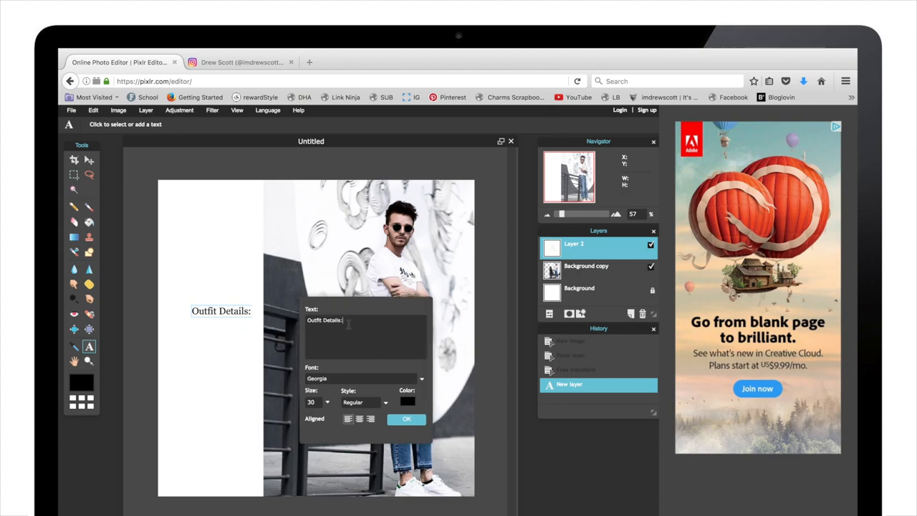
# Make the heading italic at size 29, confirm, and select the Move tool
pyautogui.click(365, 401)
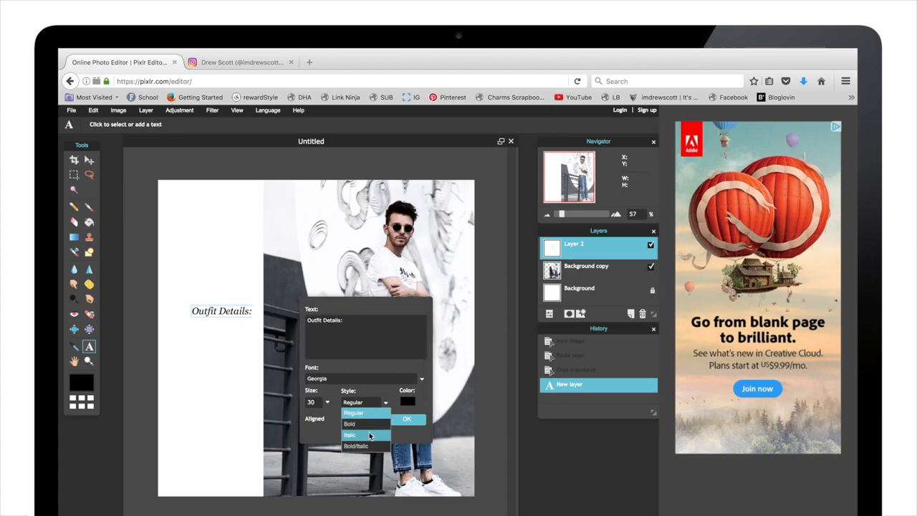
pyautogui.click(350, 434)
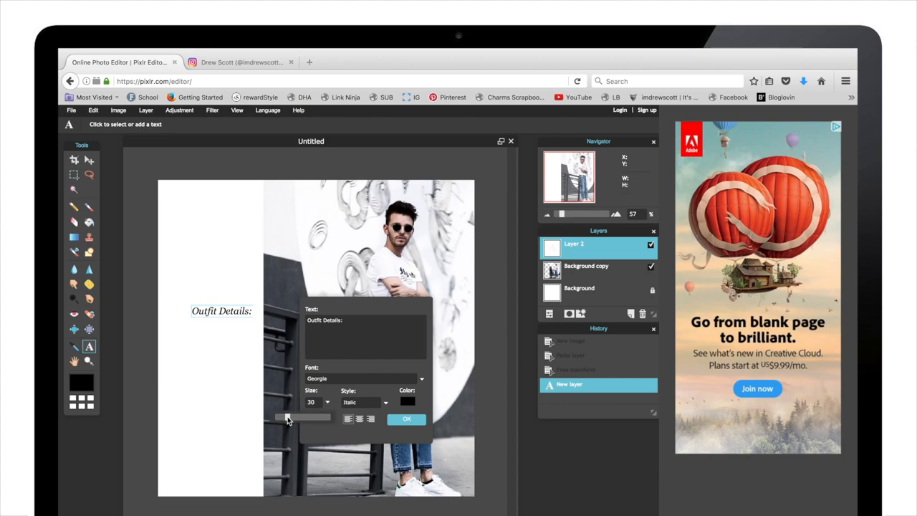
pyautogui.moveTo(287, 417); pyautogui.dragTo(283, 417)
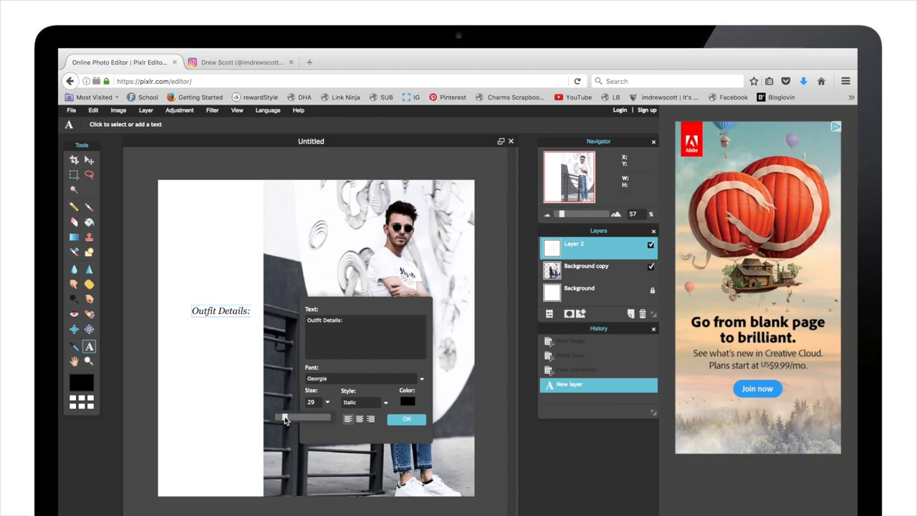
pyautogui.click(407, 419)
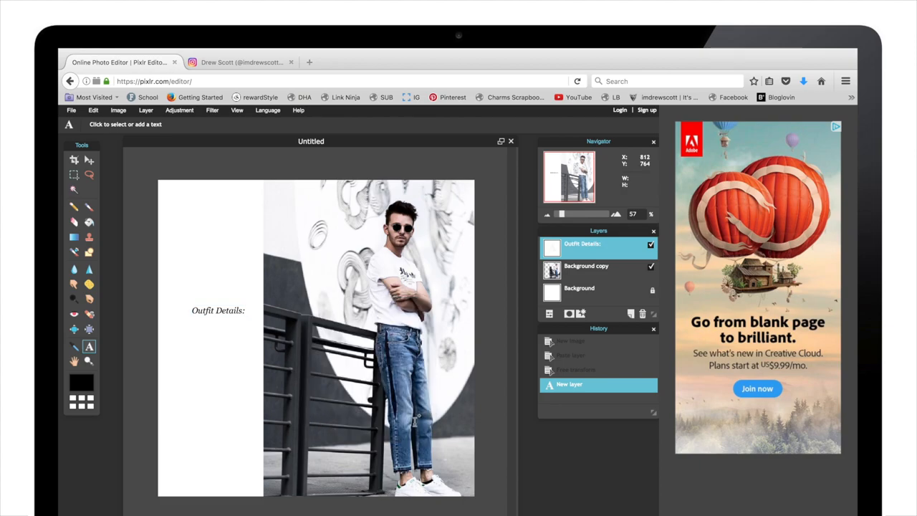
pyautogui.click(89, 159)
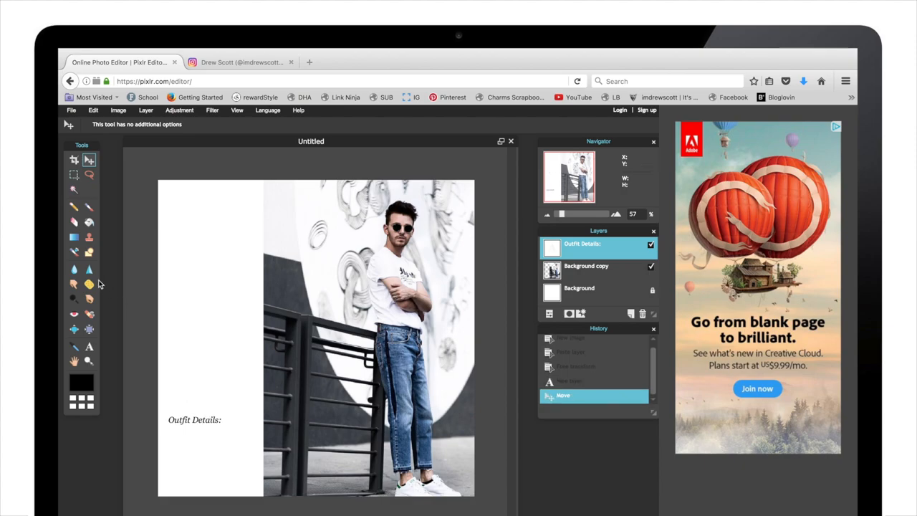
# Type the outfit list (Jeans: Zara, Tee: Adidas…) in a text box above the heading
pyautogui.click(89, 347)
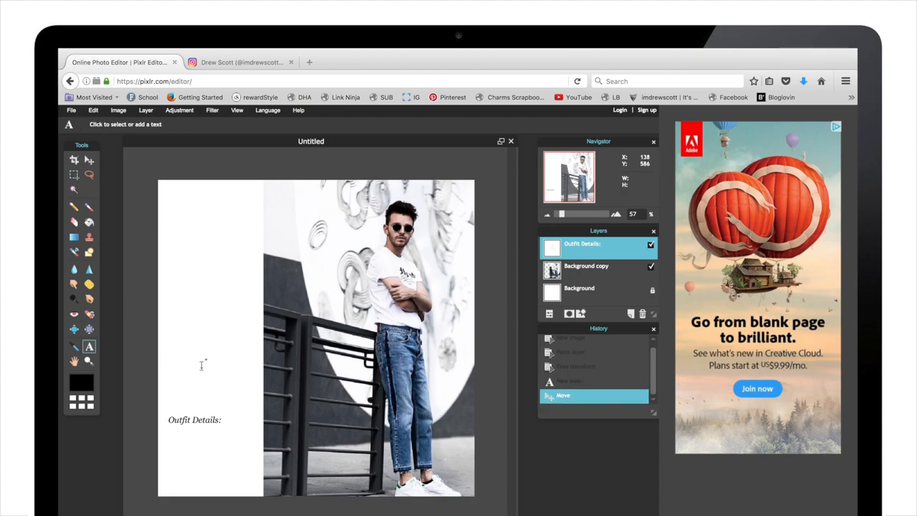
pyautogui.click(214, 365)
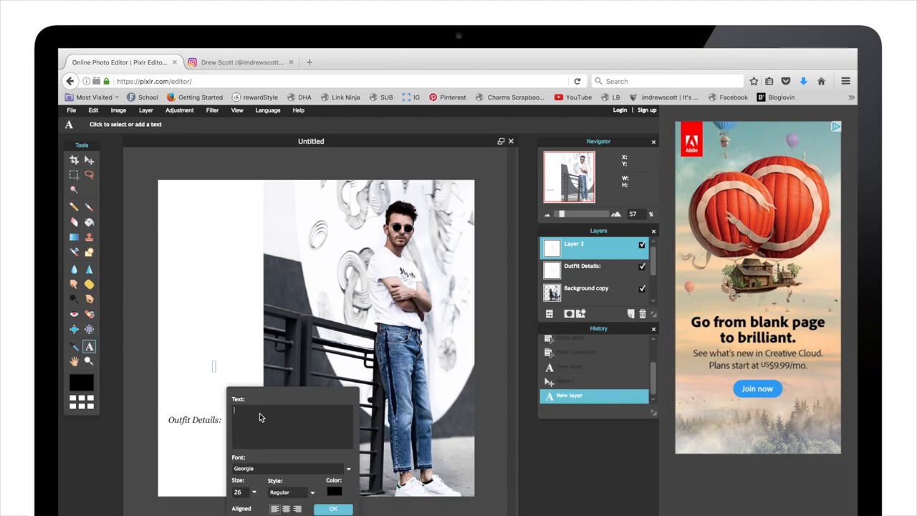
pyautogui.write('Jeans:')
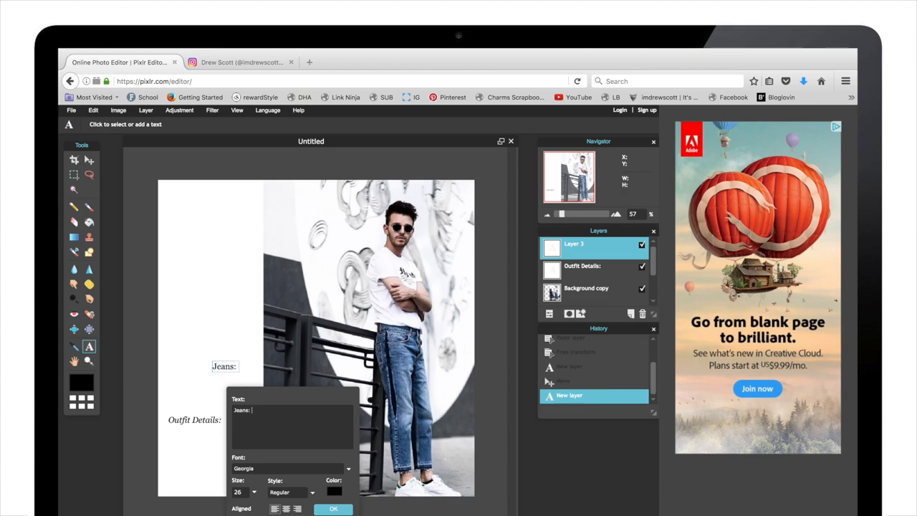
pyautogui.write('Zara')
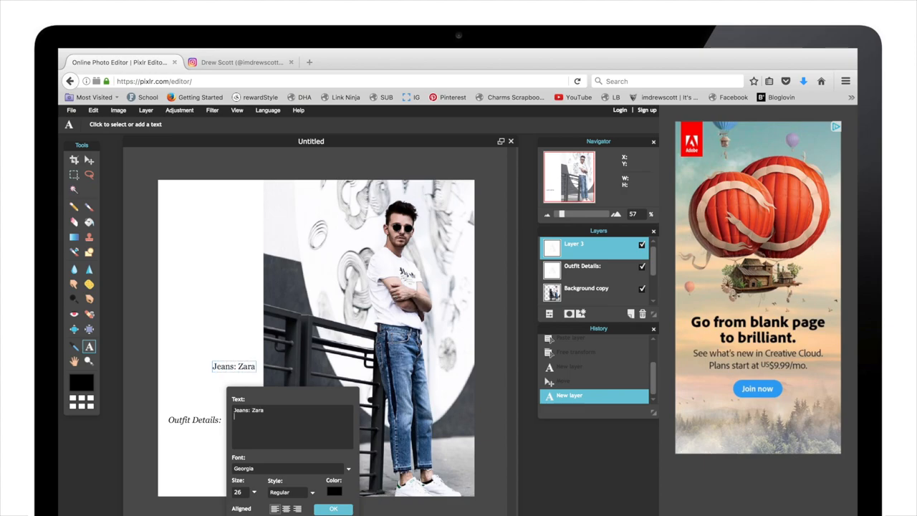
pyautogui.write('Tee: Adidas')
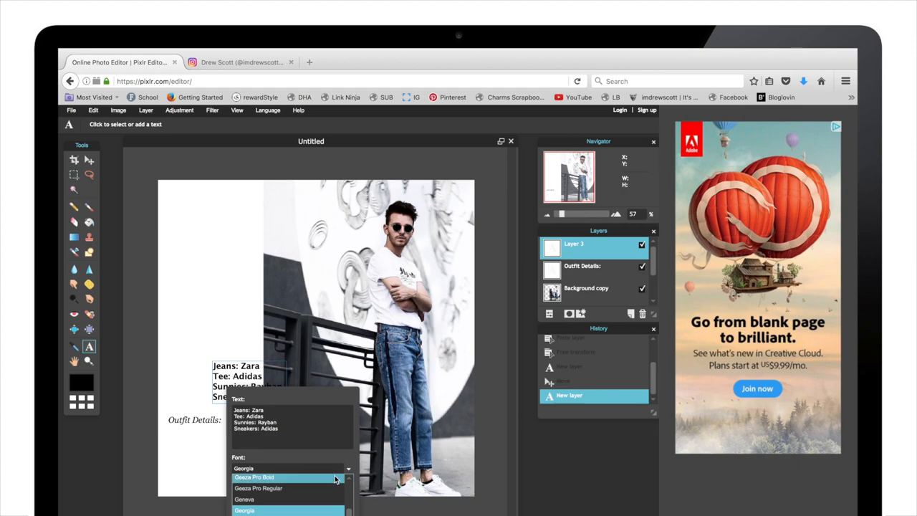
pyautogui.scroll(-3)
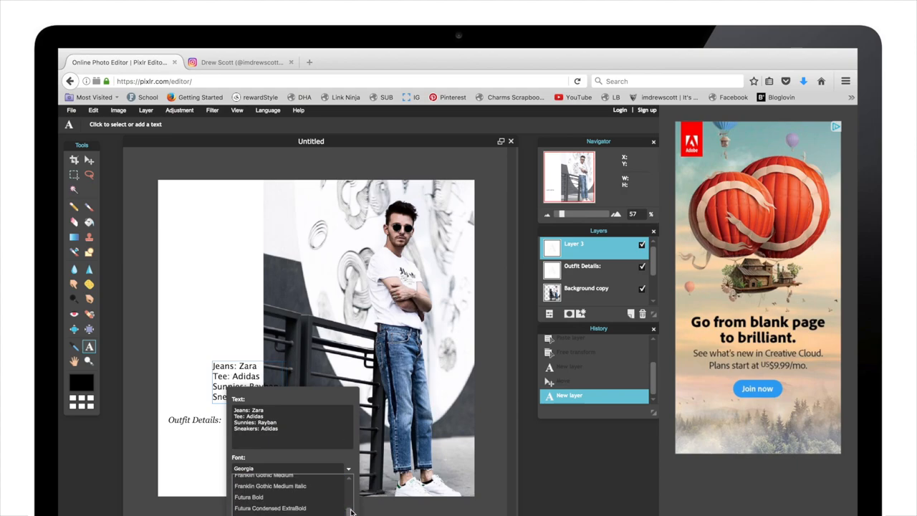
pyautogui.scroll(-3)
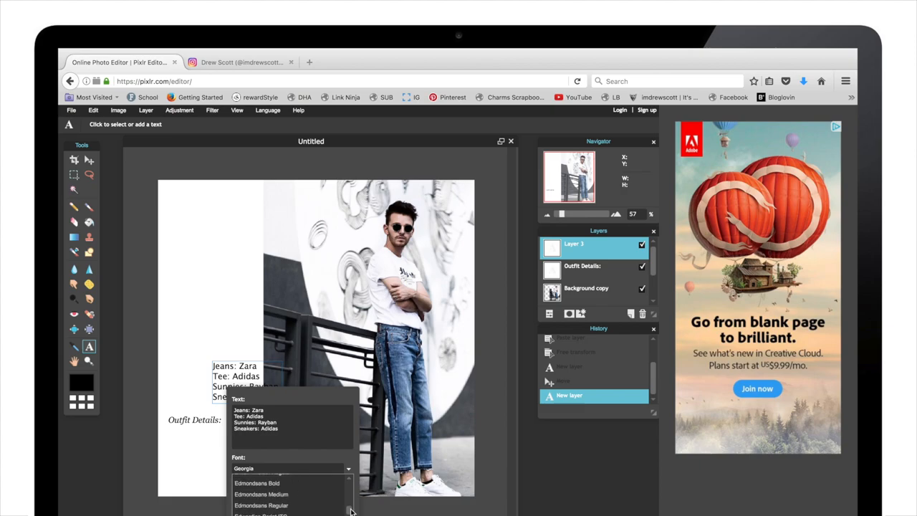
# Set the list font to Helvetica Regular and place the text on the canvas
pyautogui.click(245, 468)
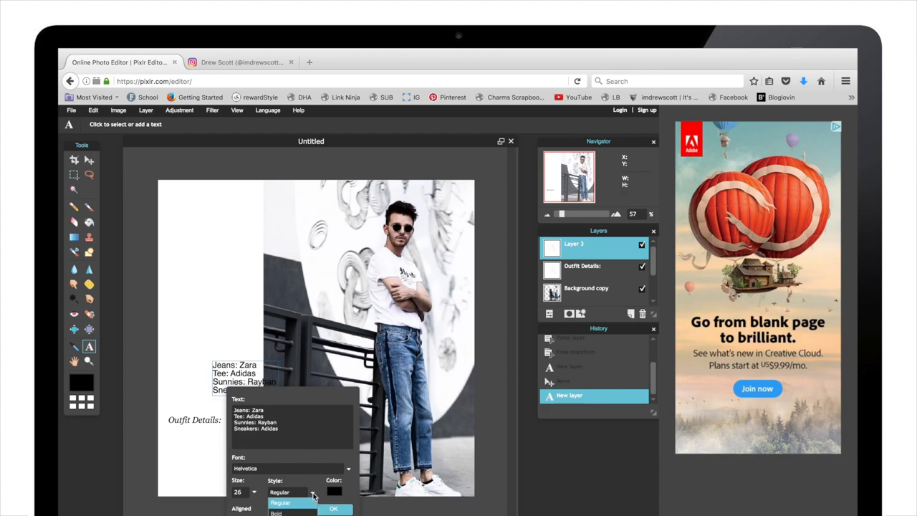
pyautogui.click(290, 493)
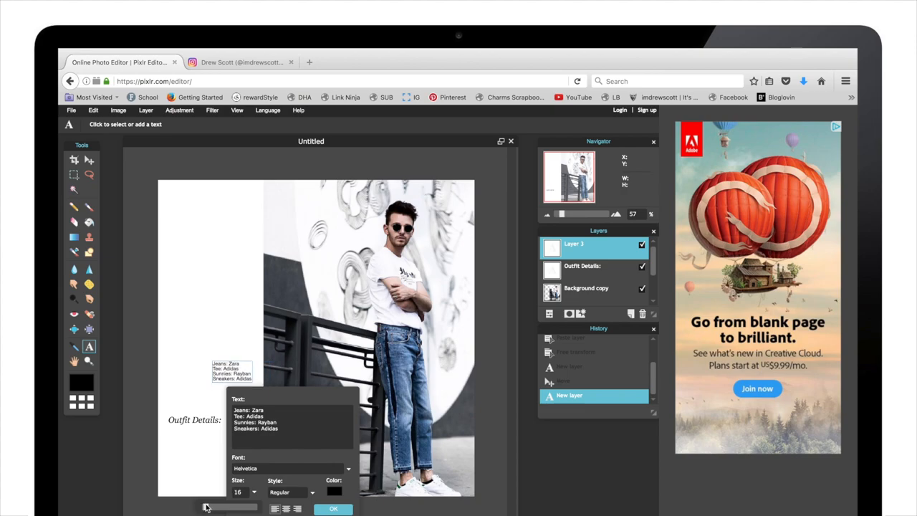
pyautogui.click(332, 509)
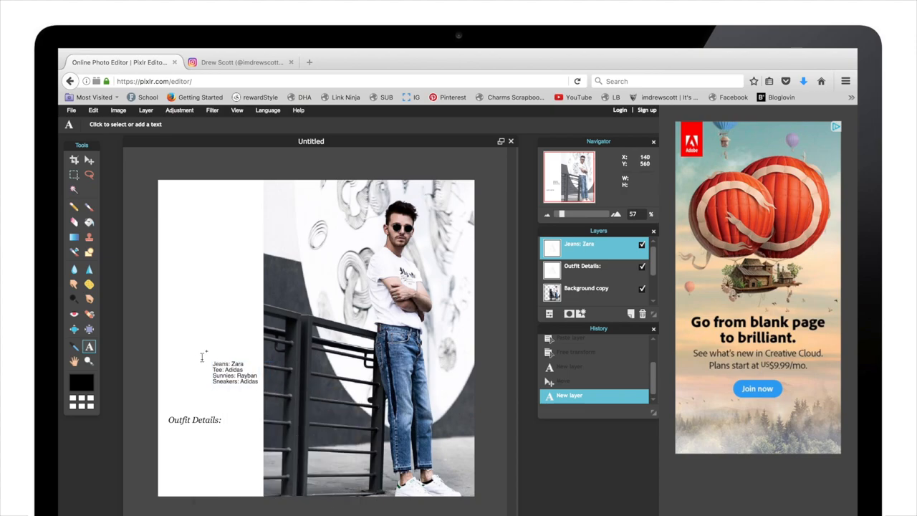
pyautogui.click(89, 159)
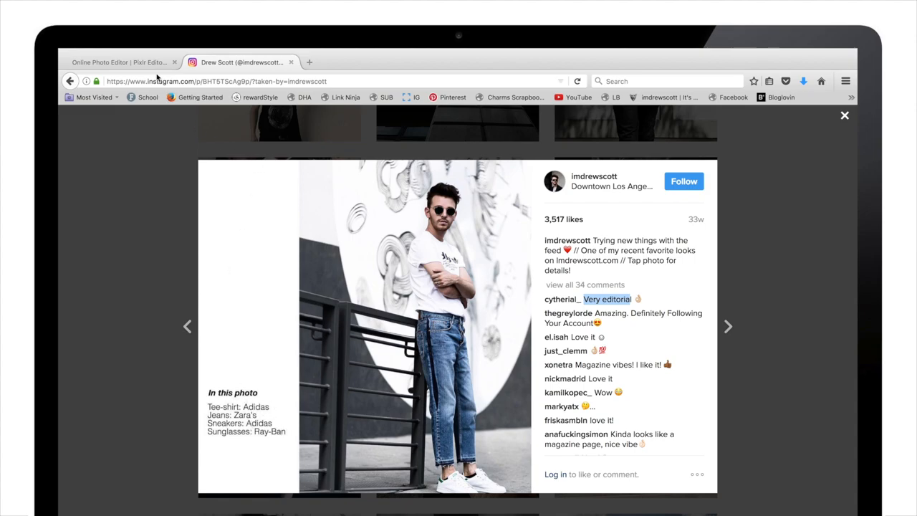
# Check the collage layout in Pixlr, then return to Instagram for the fur-collar denim post
pyautogui.click(119, 61)
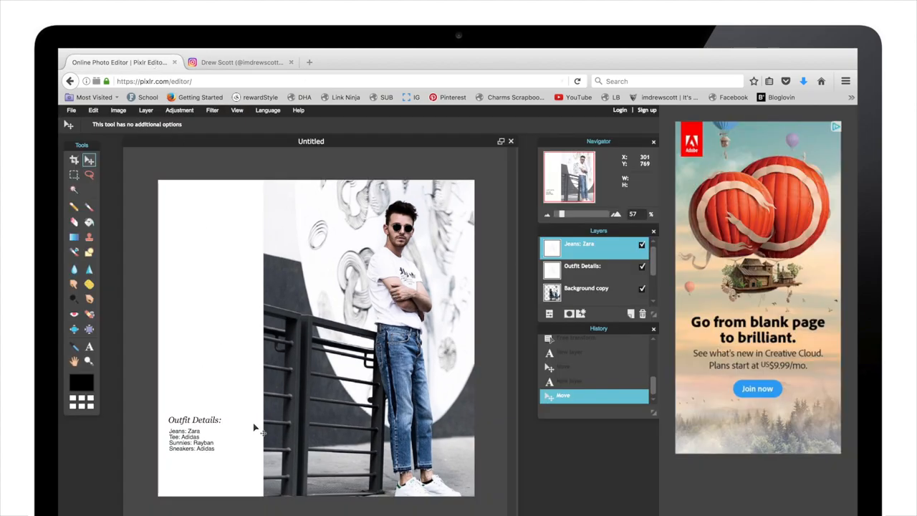
pyautogui.moveTo(289, 464)
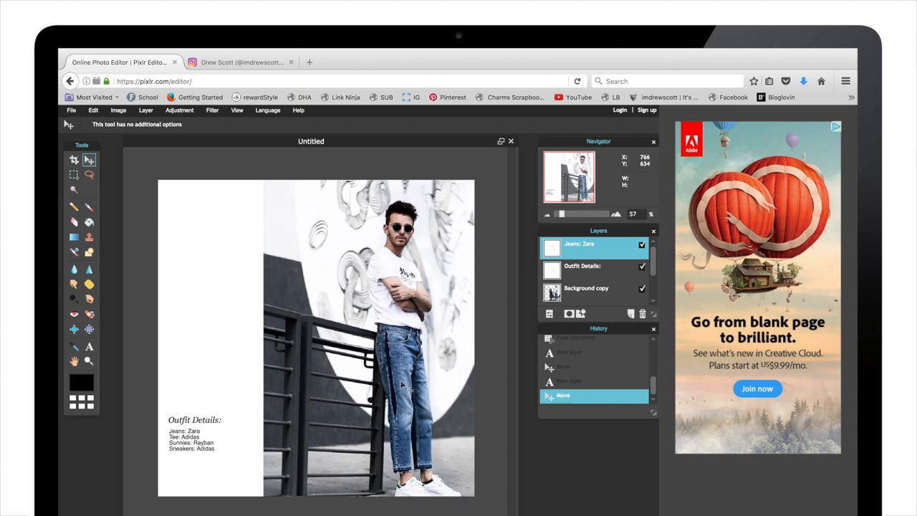
pyautogui.click(242, 62)
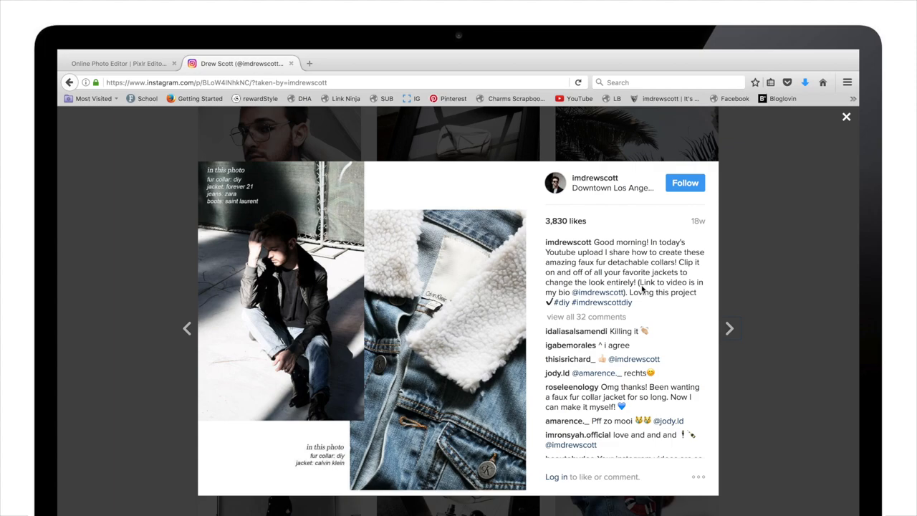
pyautogui.moveTo(501, 428)
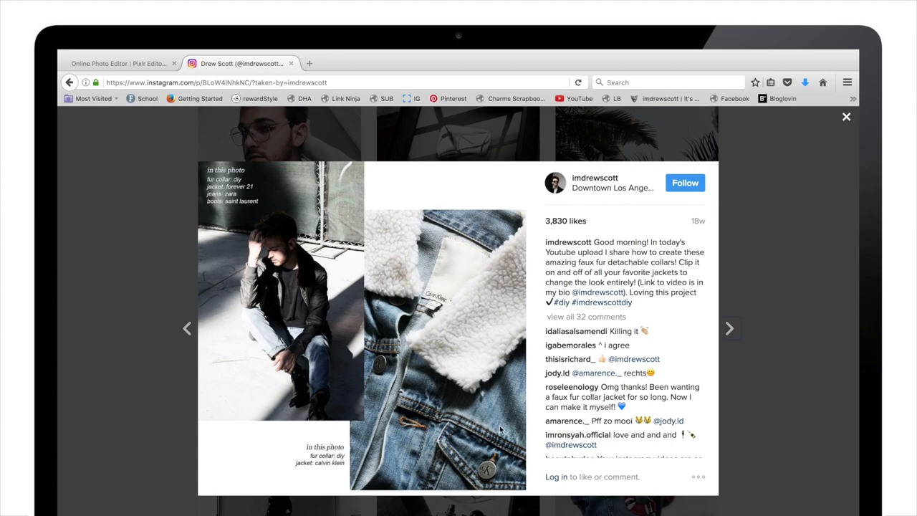
pyautogui.moveTo(382, 245)
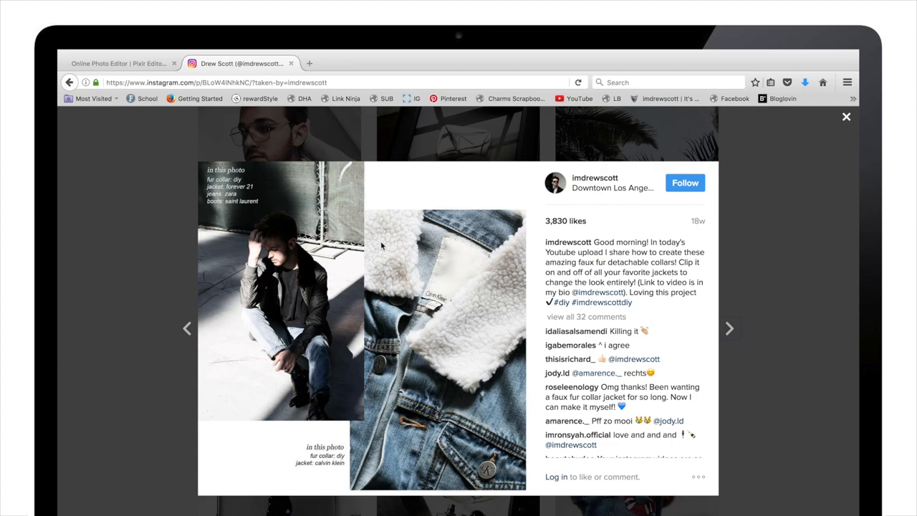
pyautogui.moveTo(358, 314)
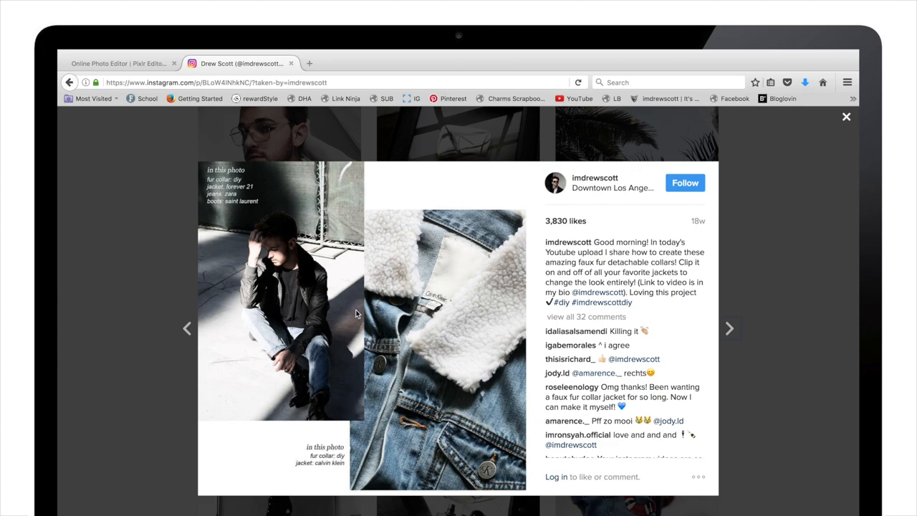
pyautogui.moveTo(344, 271)
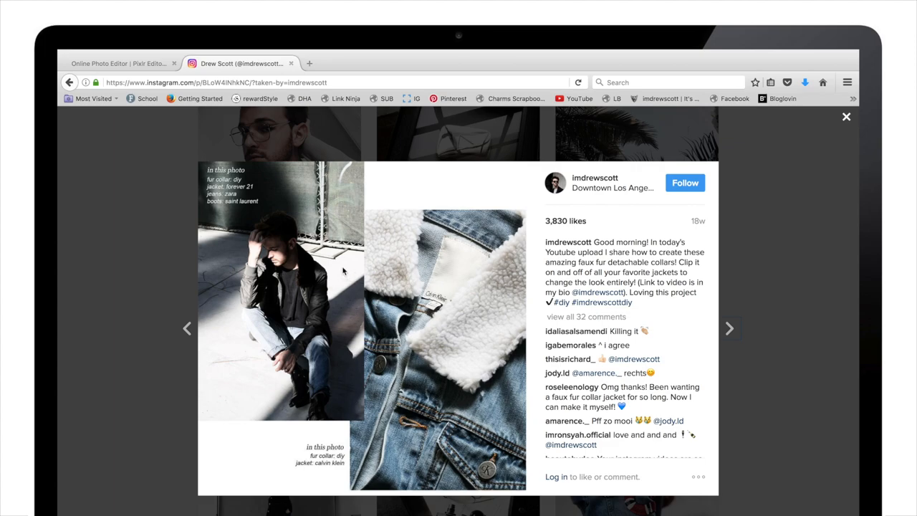
pyautogui.moveTo(258, 342)
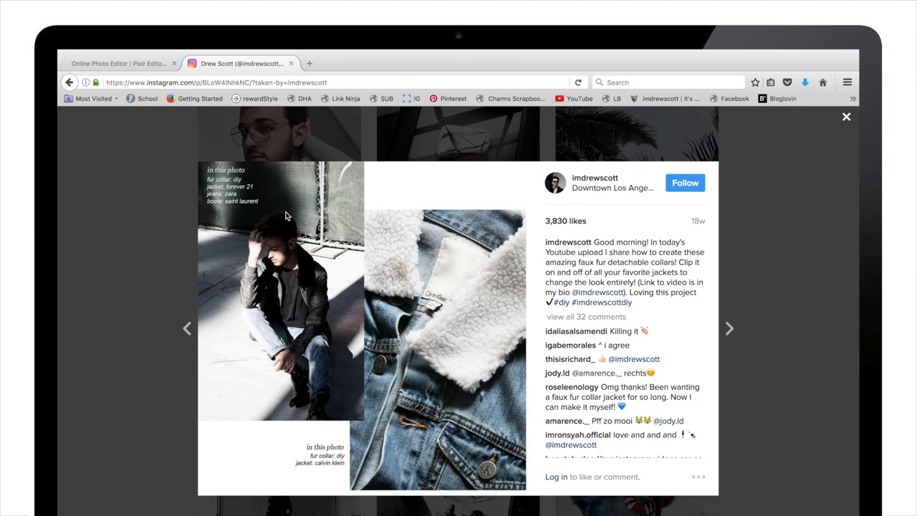
pyautogui.moveTo(391, 202)
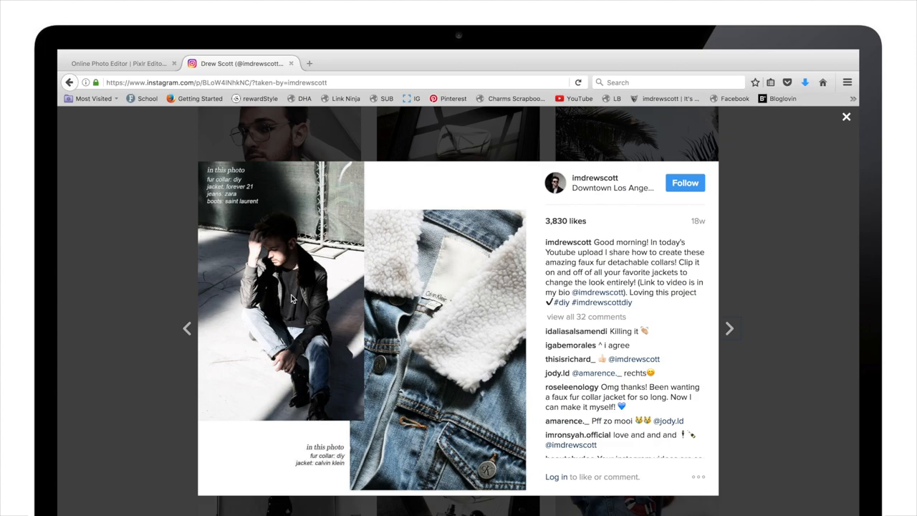
pyautogui.moveTo(367, 307)
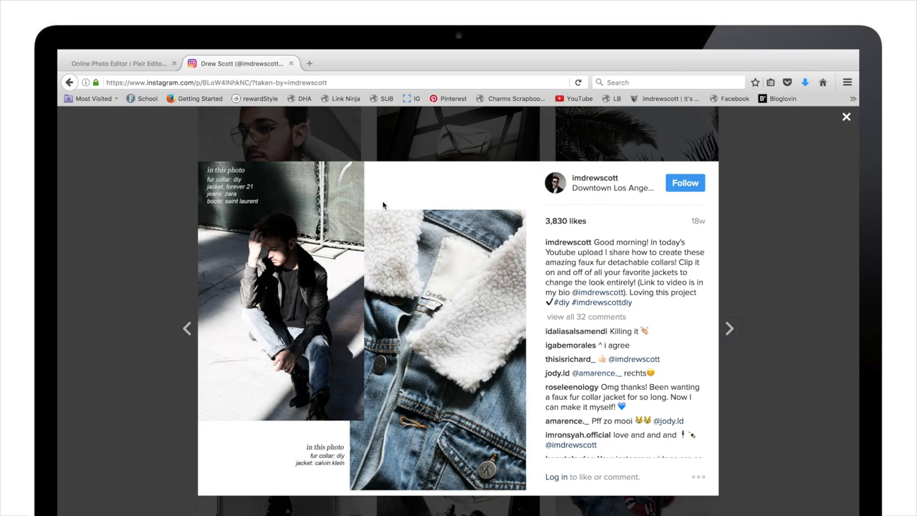
pyautogui.moveTo(232, 213)
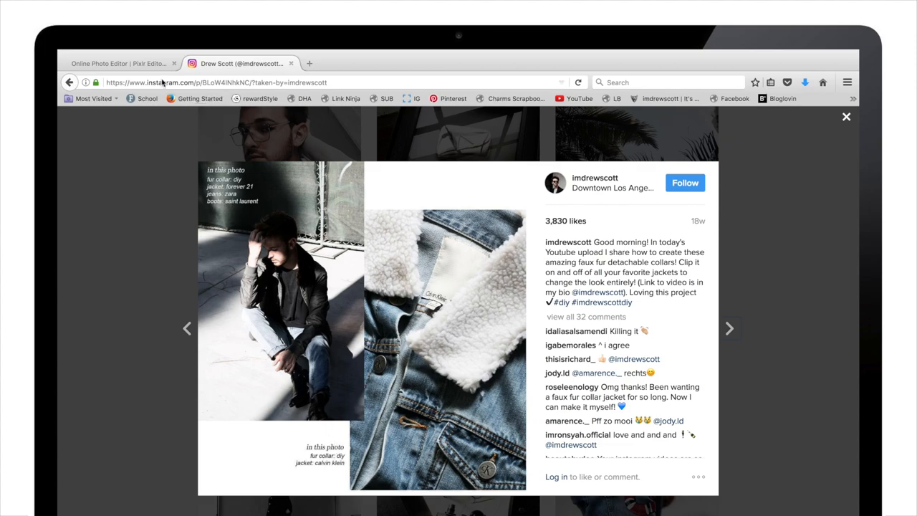
# Leave the denim collage post and switch back to Pixlr Editor's start screen
pyautogui.click(119, 63)
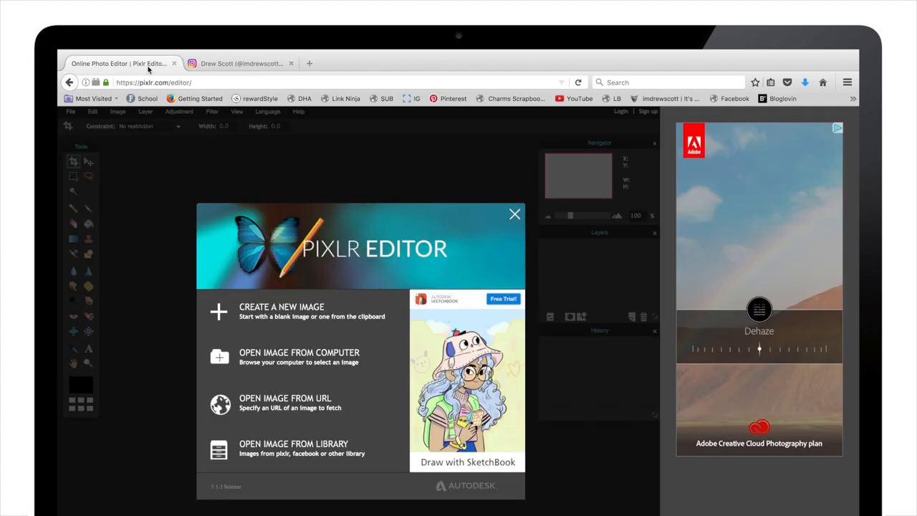
# Dismiss the welcome screen and create a new 1000×1000 pixel white canvas
pyautogui.click(515, 213)
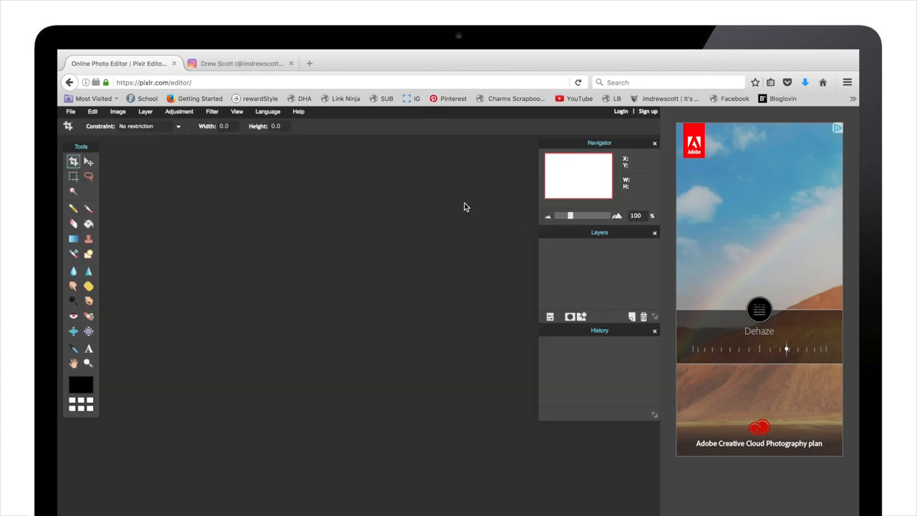
pyautogui.click(71, 111)
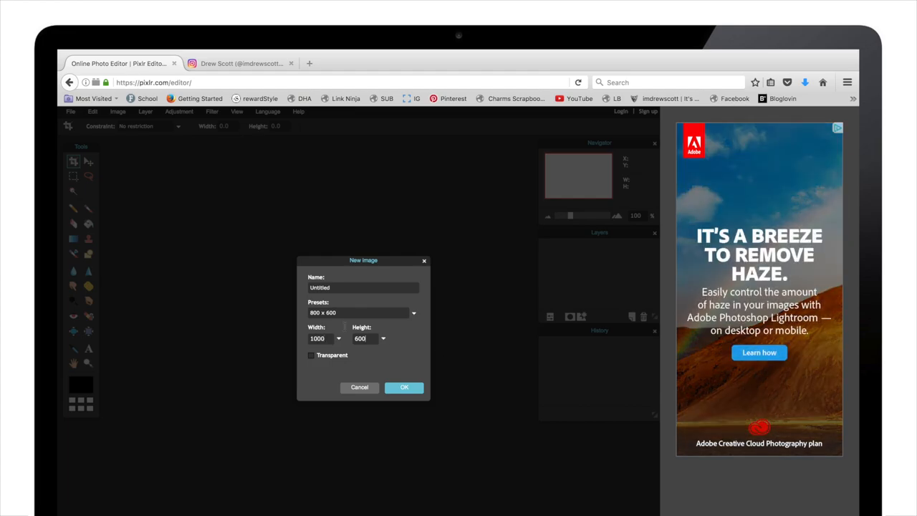
pyautogui.write('1000')
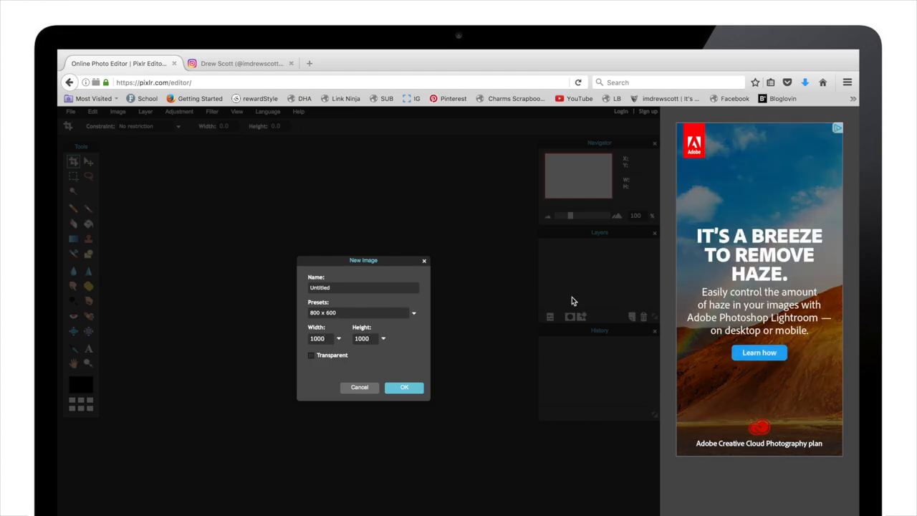
pyautogui.click(404, 387)
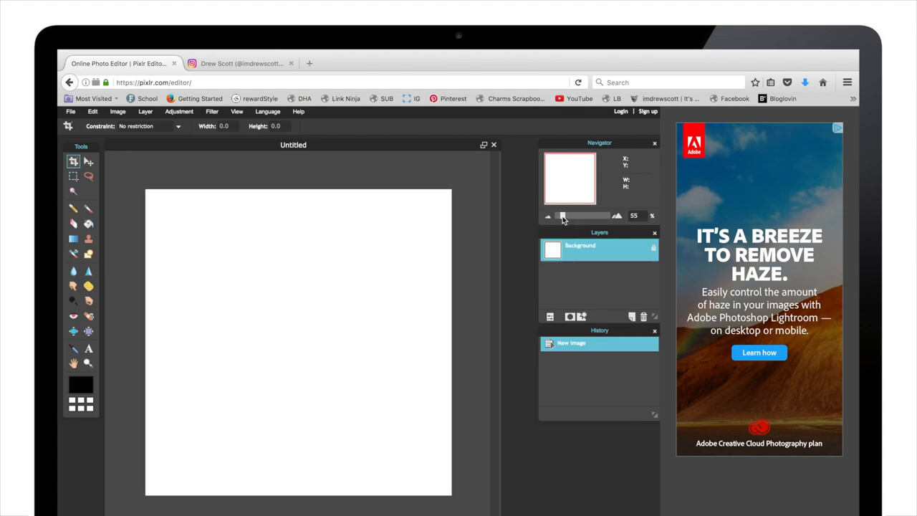
pyautogui.moveTo(378, 210)
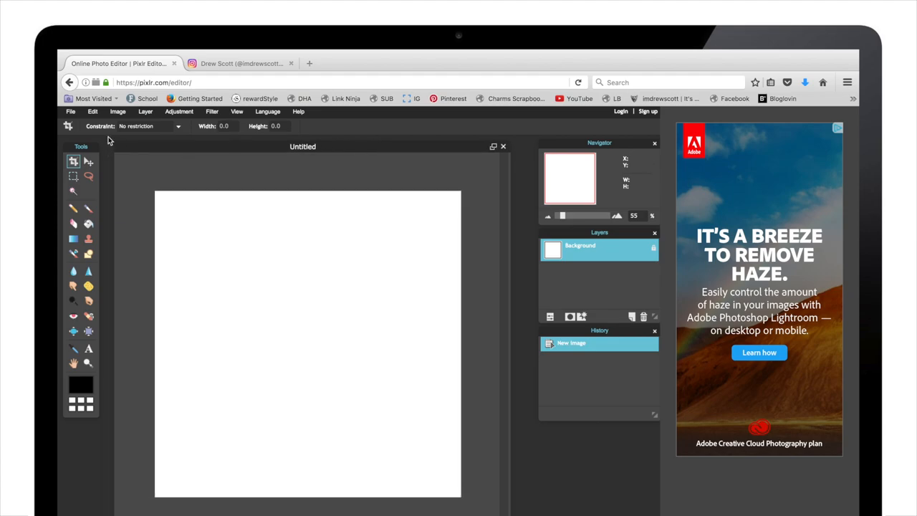
pyautogui.click(71, 111)
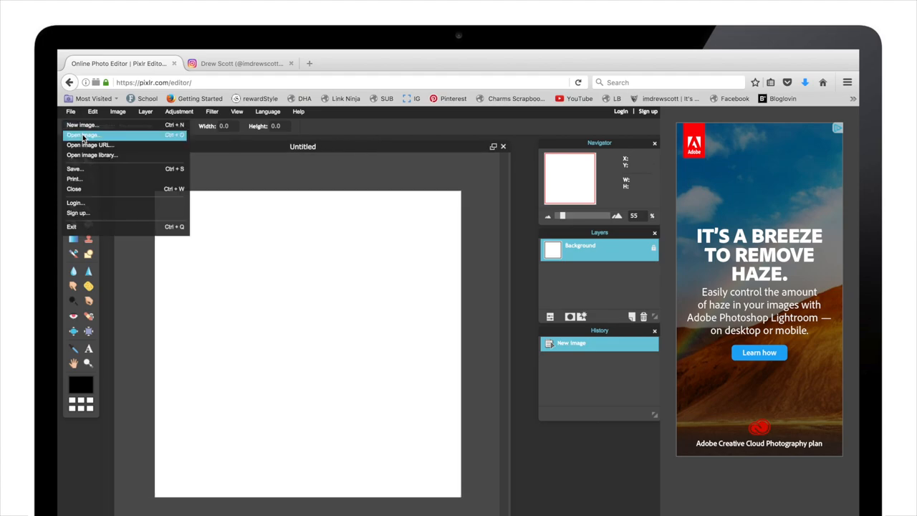
# Open 283A2291.jpg and 283A2288.jpg from the editorial images folder together
pyautogui.click(81, 134)
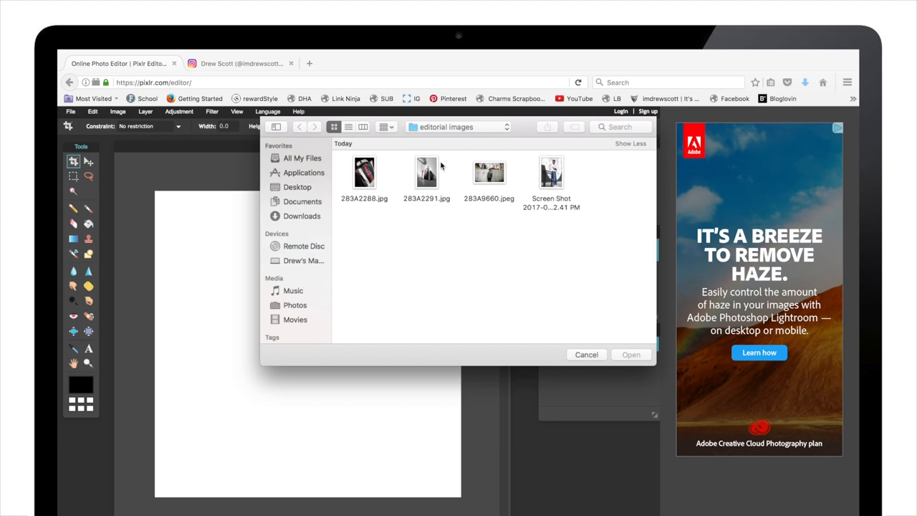
pyautogui.click(427, 172)
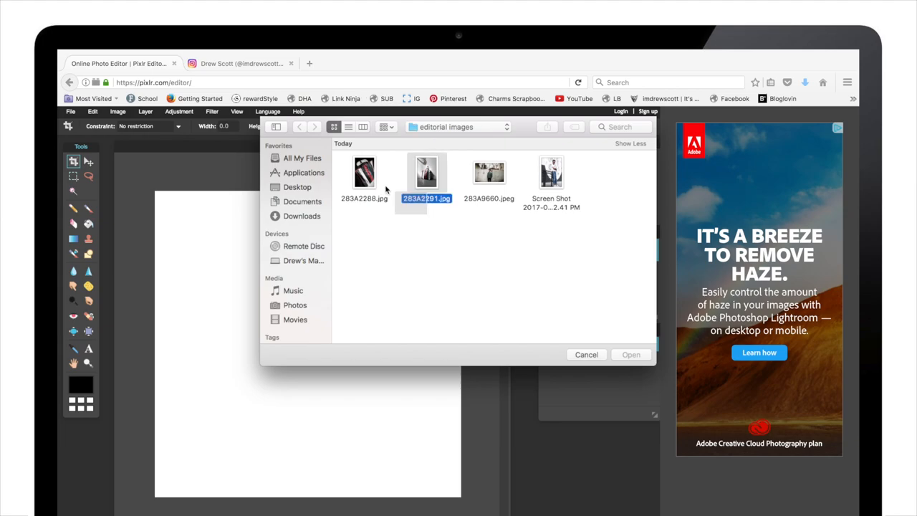
pyautogui.click(363, 172)
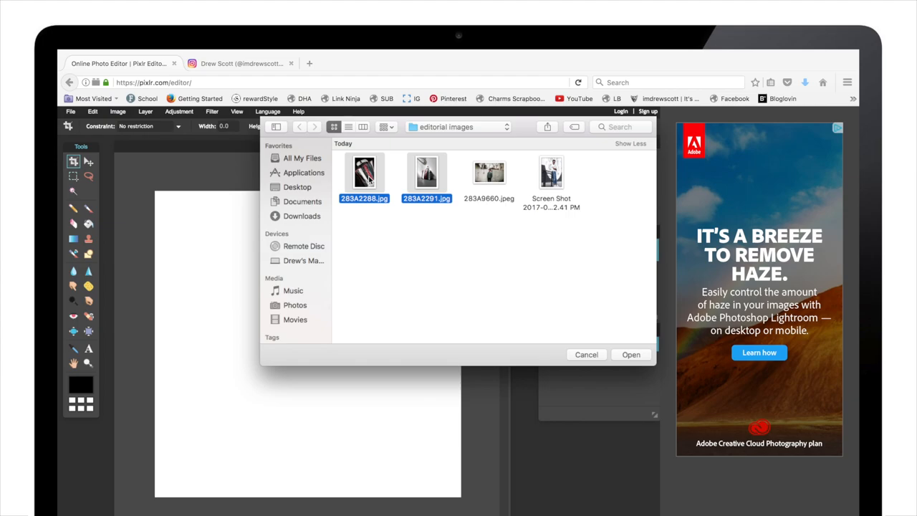
pyautogui.moveTo(385, 168)
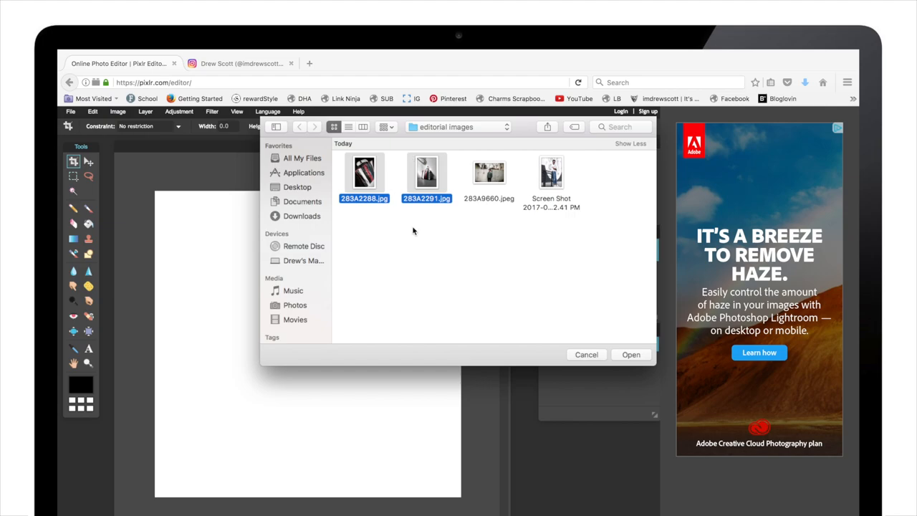
pyautogui.moveTo(620, 355)
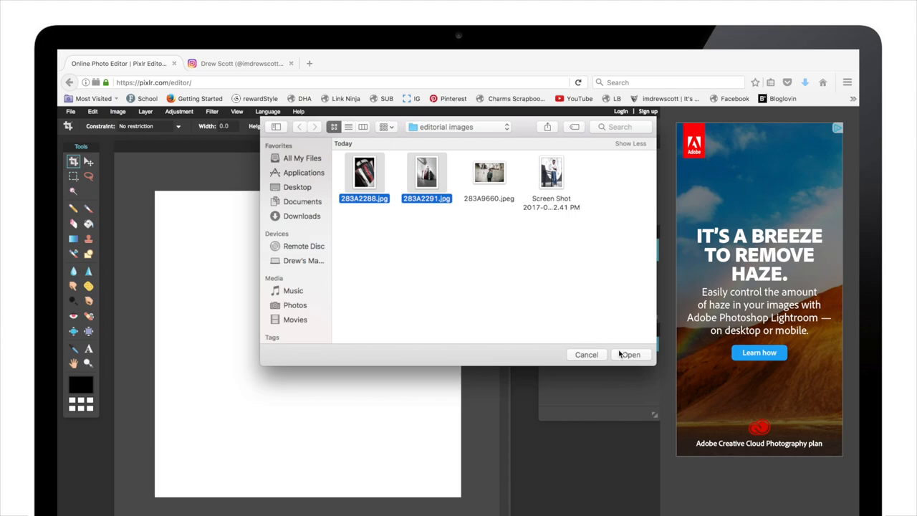
pyautogui.click(630, 355)
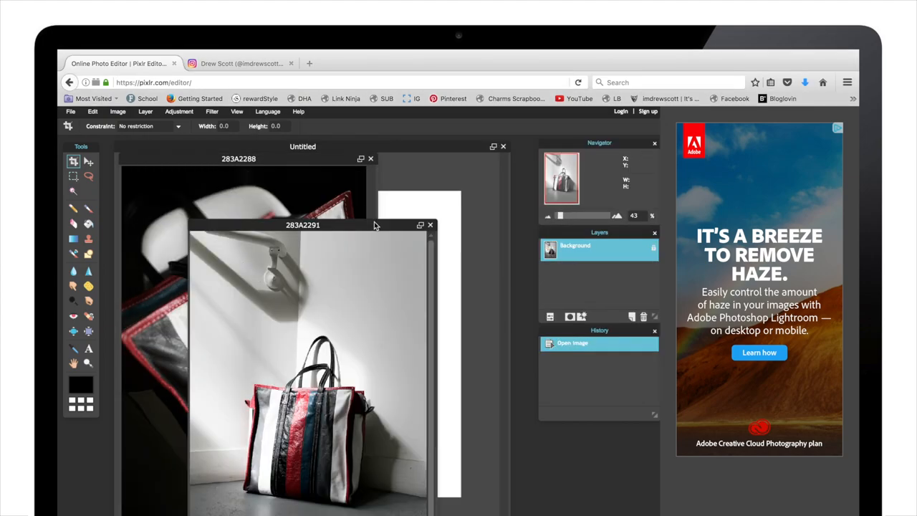
# Rearrange the photo and canvas windows, bringing the white square canvas forward
pyautogui.moveTo(302, 224); pyautogui.dragTo(267, 184)
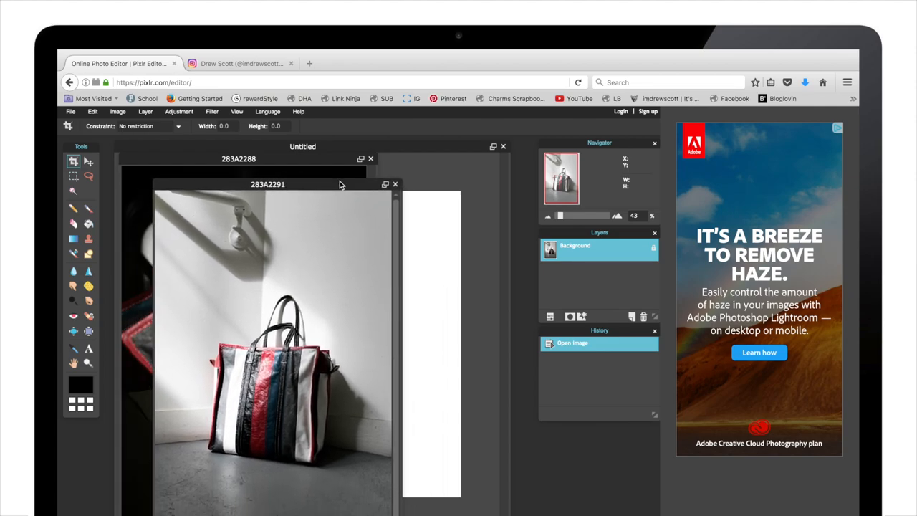
pyautogui.click(395, 184)
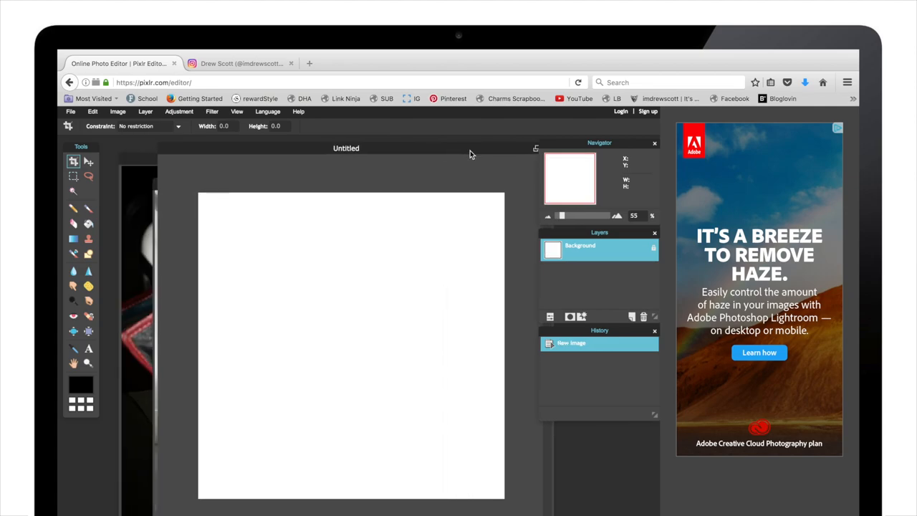
pyautogui.moveTo(346, 148); pyautogui.dragTo(371, 141)
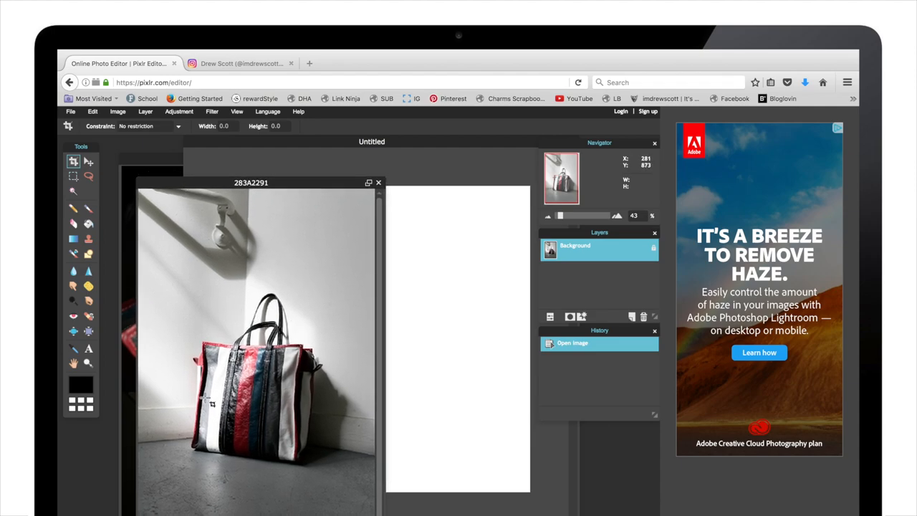
pyautogui.moveTo(220, 229)
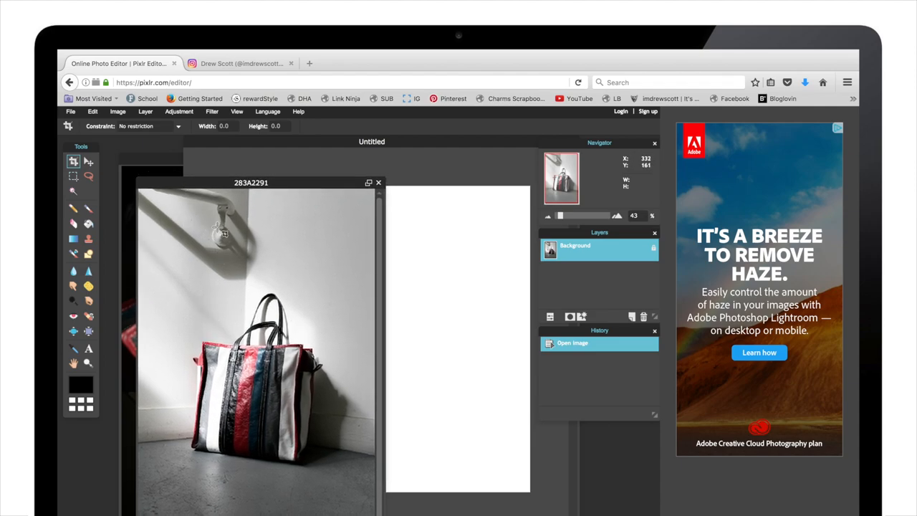
pyautogui.click(88, 160)
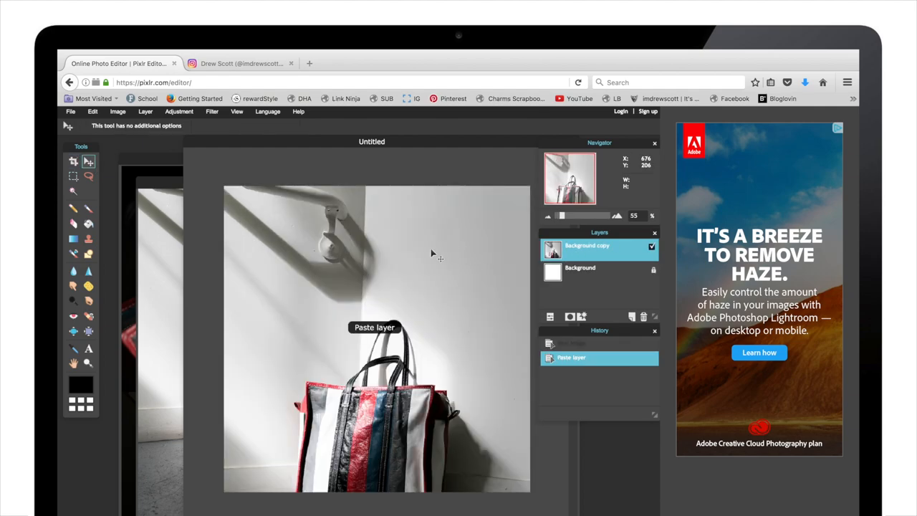
# Free-transform the pasted tote photo smaller and set it against the right and bottom edges
pyautogui.click(92, 111)
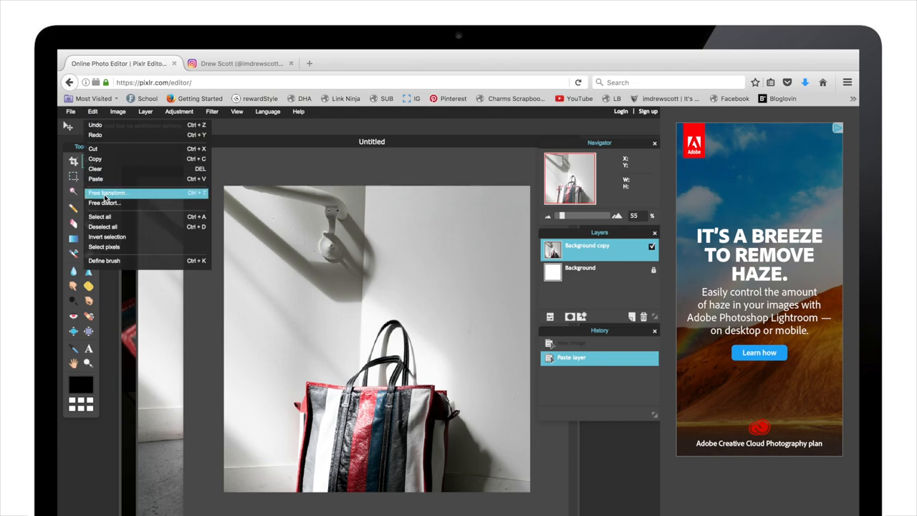
pyautogui.click(107, 193)
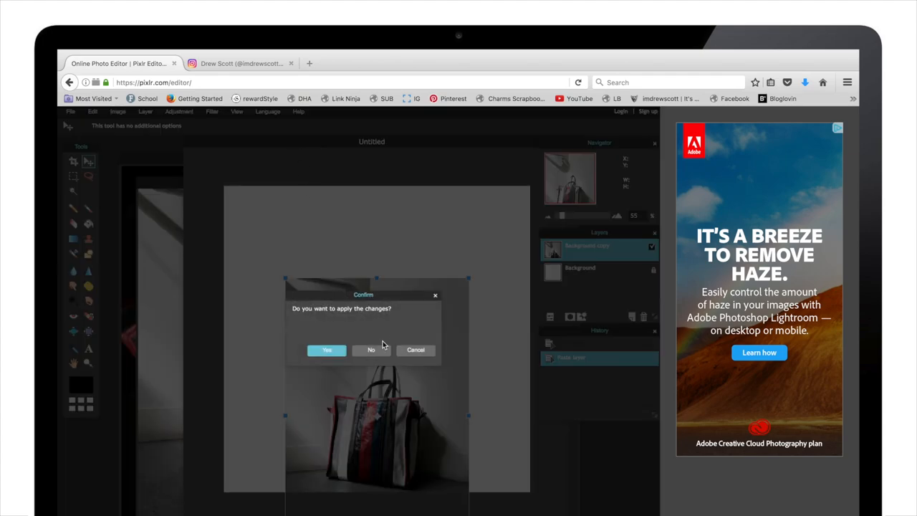
pyautogui.click(327, 349)
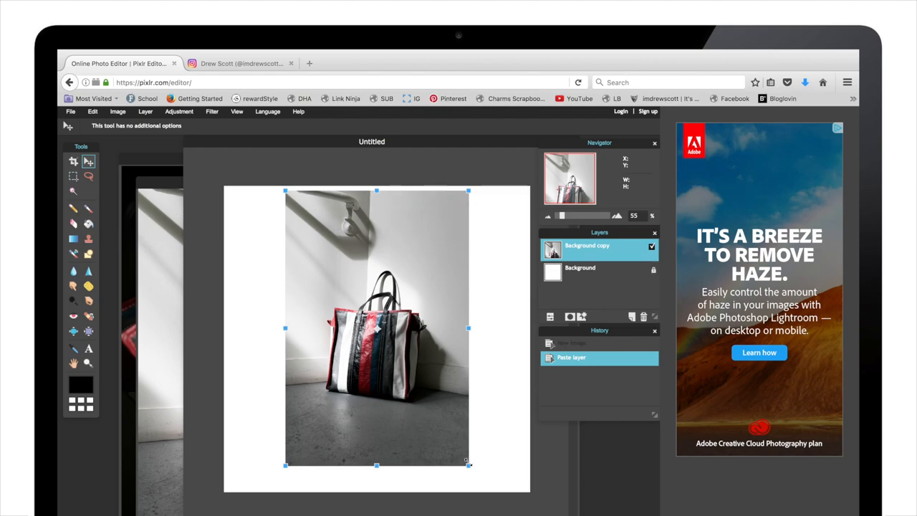
pyautogui.moveTo(378, 190); pyautogui.dragTo(377, 169)
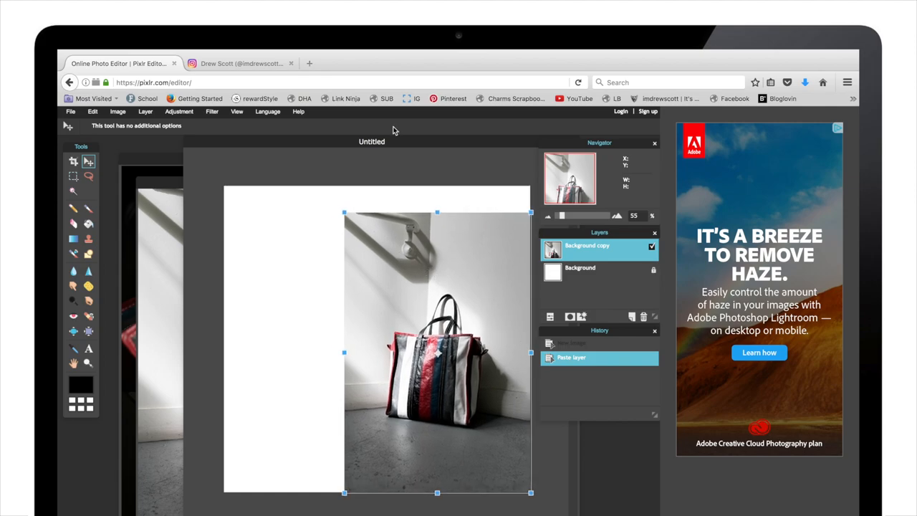
pyautogui.moveTo(408, 222)
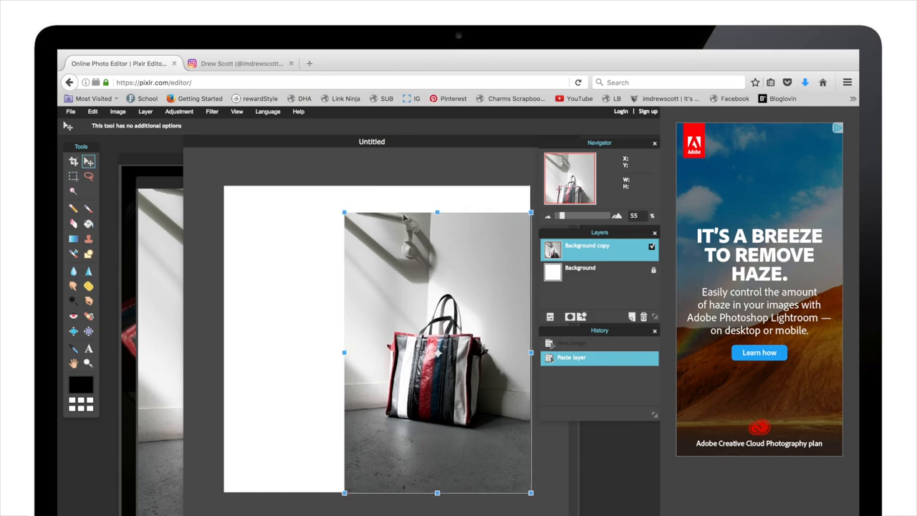
pyautogui.click(89, 161)
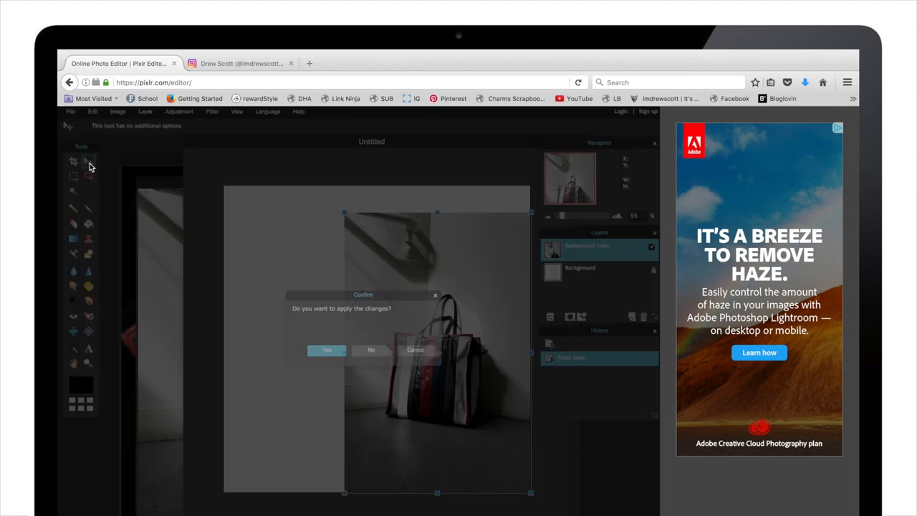
pyautogui.click(326, 350)
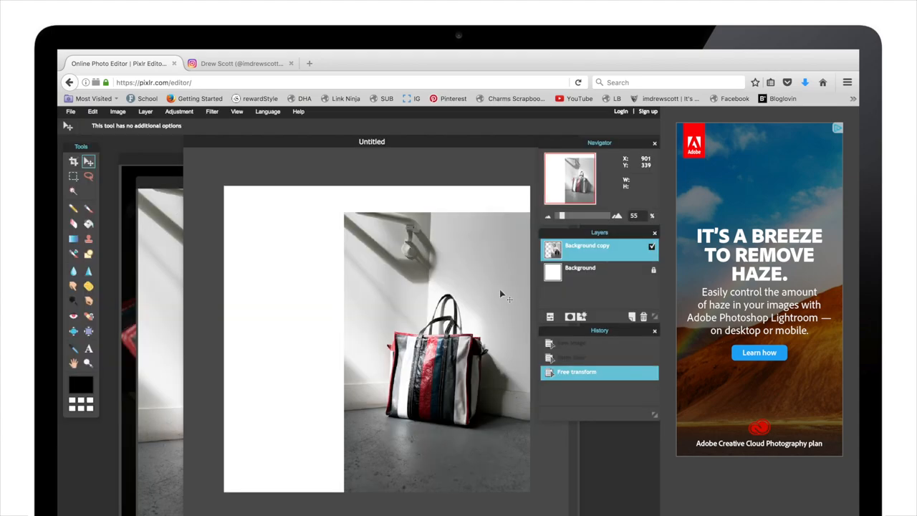
pyautogui.moveTo(444, 259)
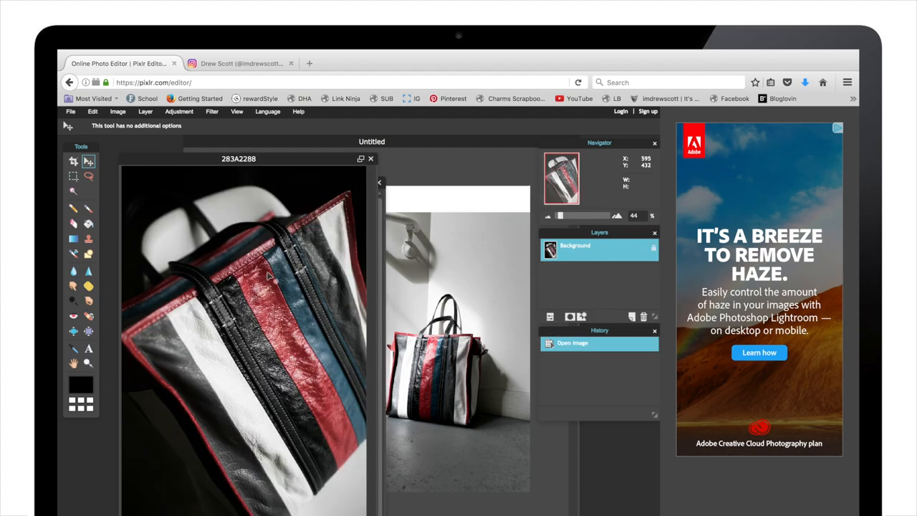
pyautogui.moveTo(261, 318)
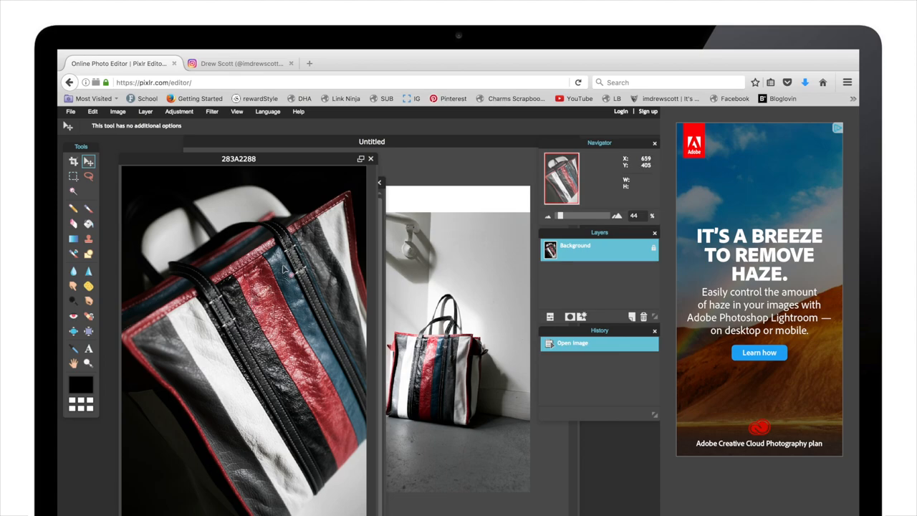
pyautogui.moveTo(292, 287)
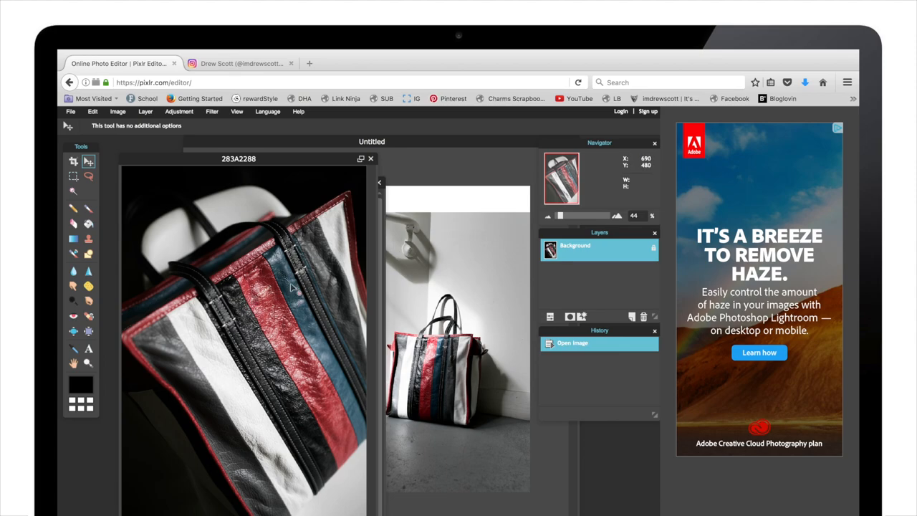
pyautogui.moveTo(269, 305)
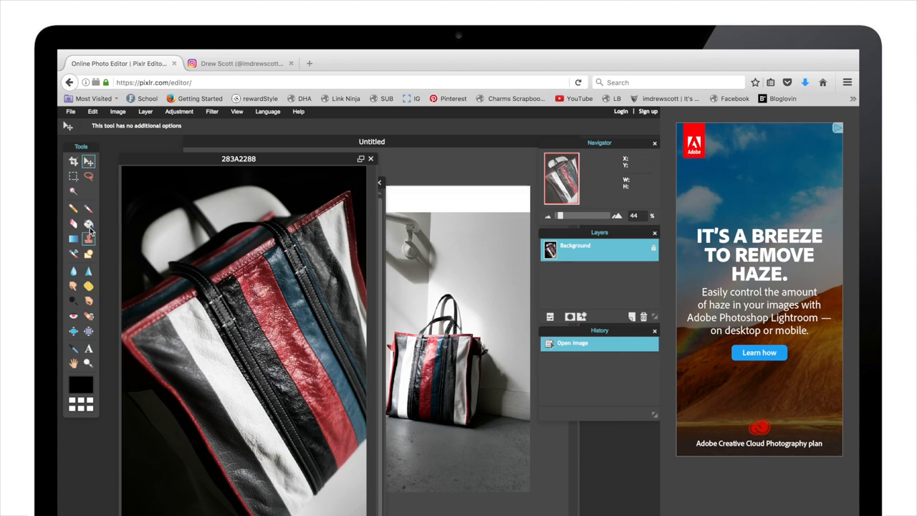
# Crop the 283A2288 close-up to the red, blue and black stripes with handles
pyautogui.click(72, 160)
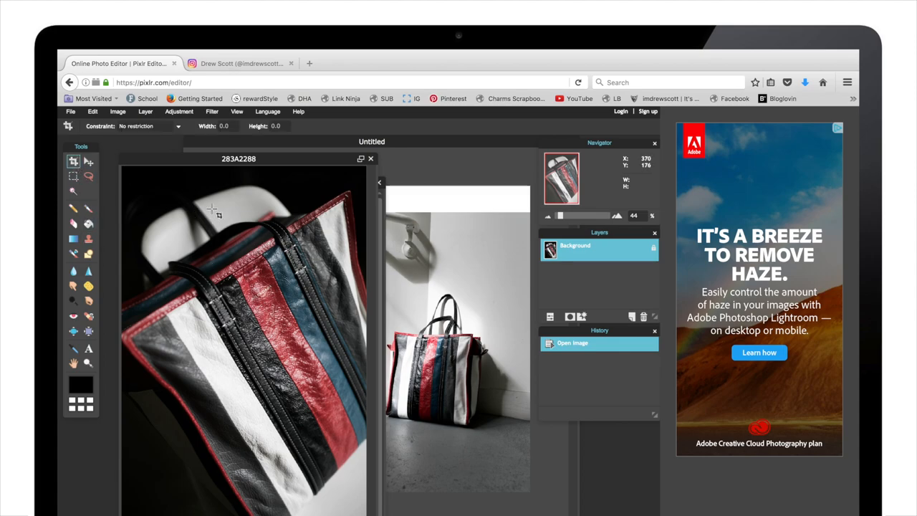
pyautogui.moveTo(194, 213); pyautogui.dragTo(292, 326)
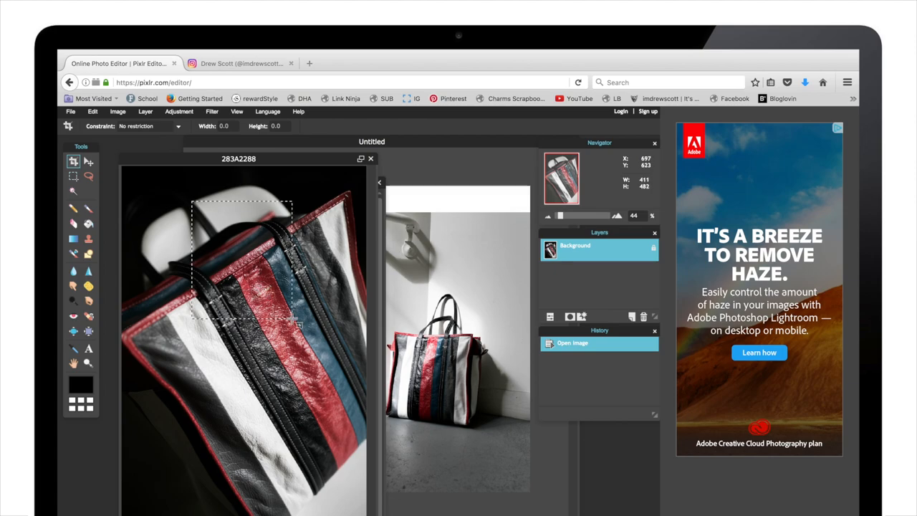
pyautogui.moveTo(293, 321); pyautogui.dragTo(307, 345)
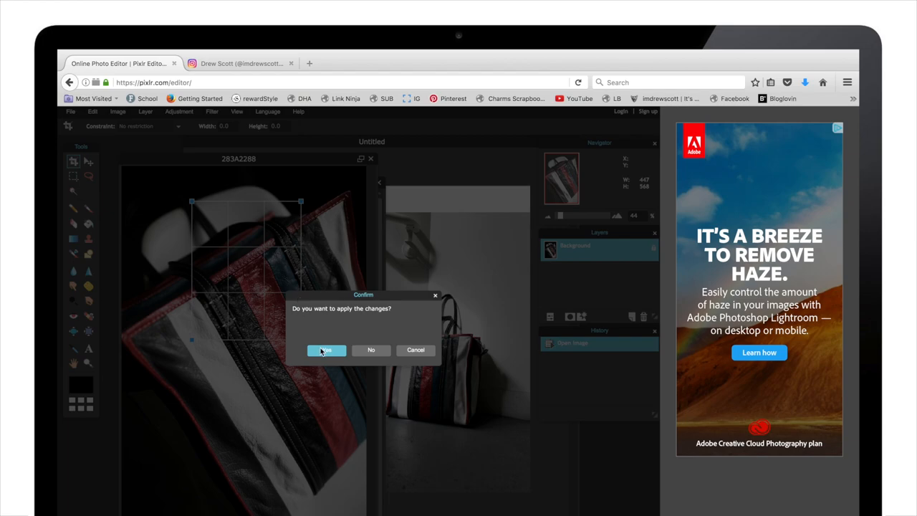
pyautogui.click(326, 350)
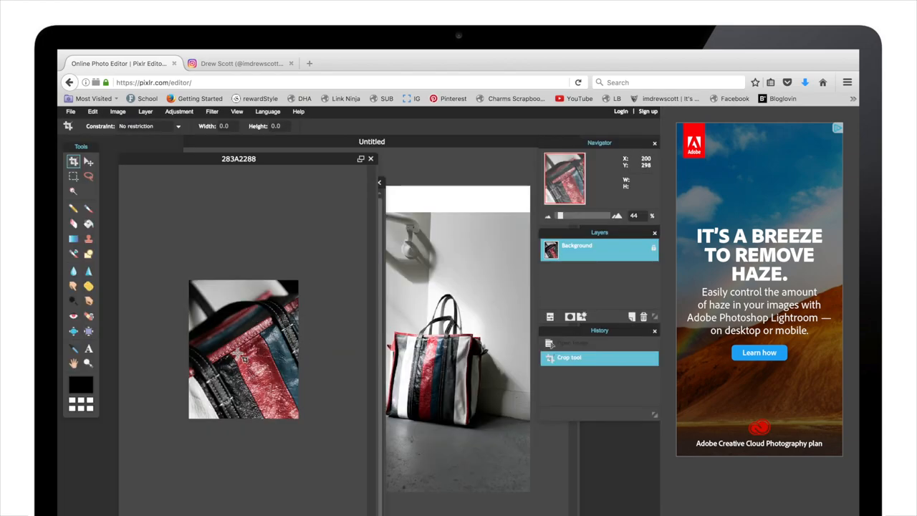
pyautogui.click(88, 160)
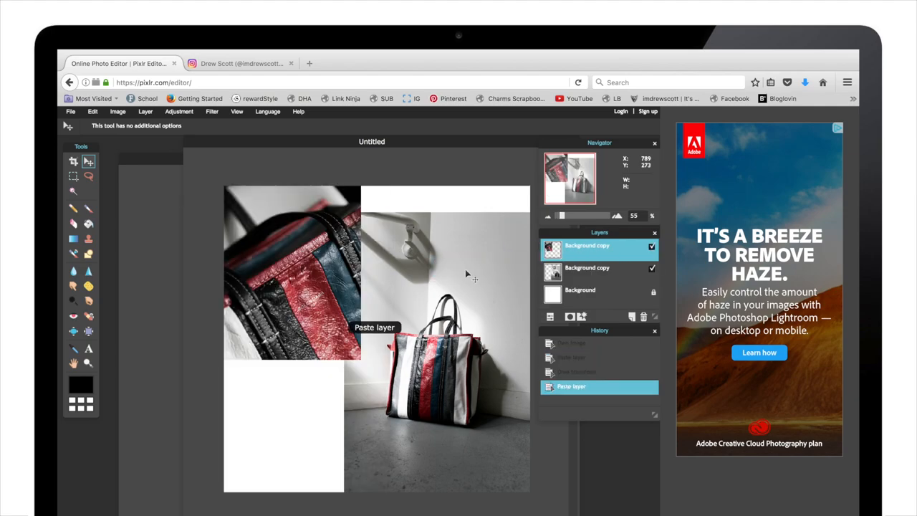
pyautogui.moveTo(401, 143)
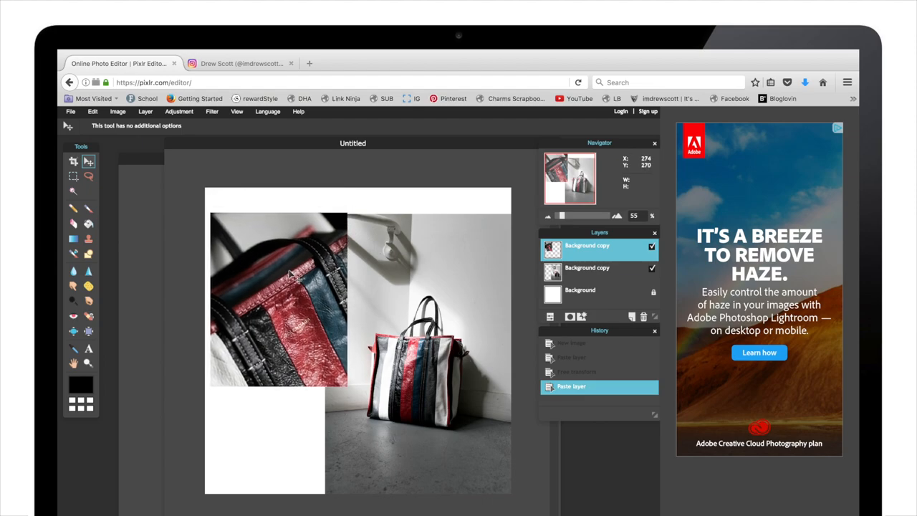
# Drag the cropped close-up lower on the canvas's left, then view the Instagram post
pyautogui.moveTo(287, 286); pyautogui.dragTo(297, 323)
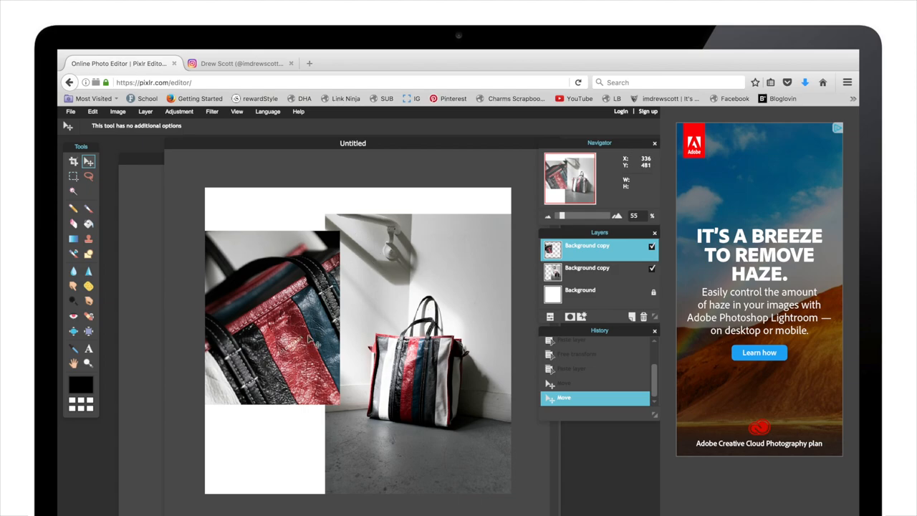
pyautogui.moveTo(247, 269)
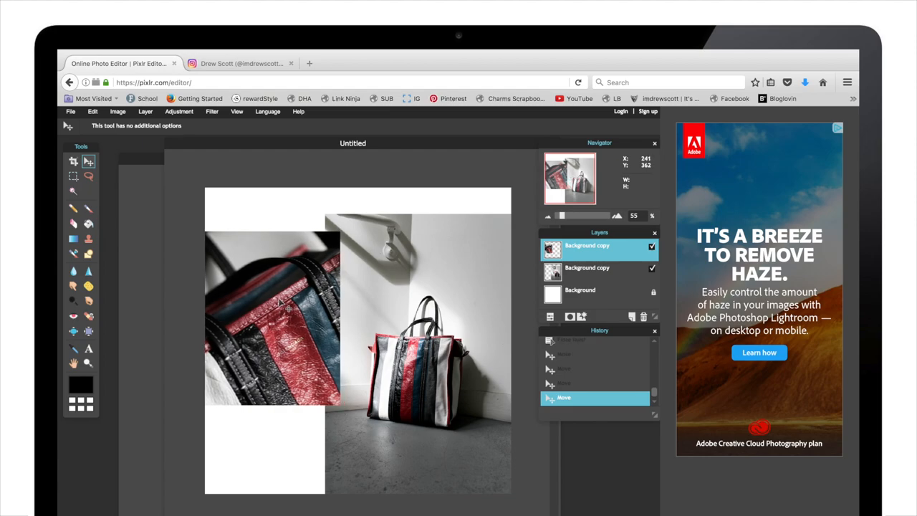
pyautogui.moveTo(483, 278)
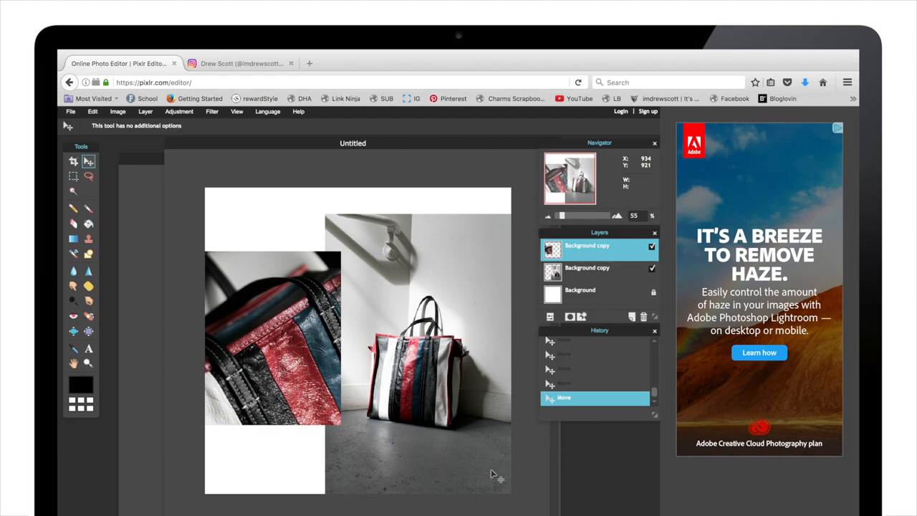
pyautogui.moveTo(499, 475)
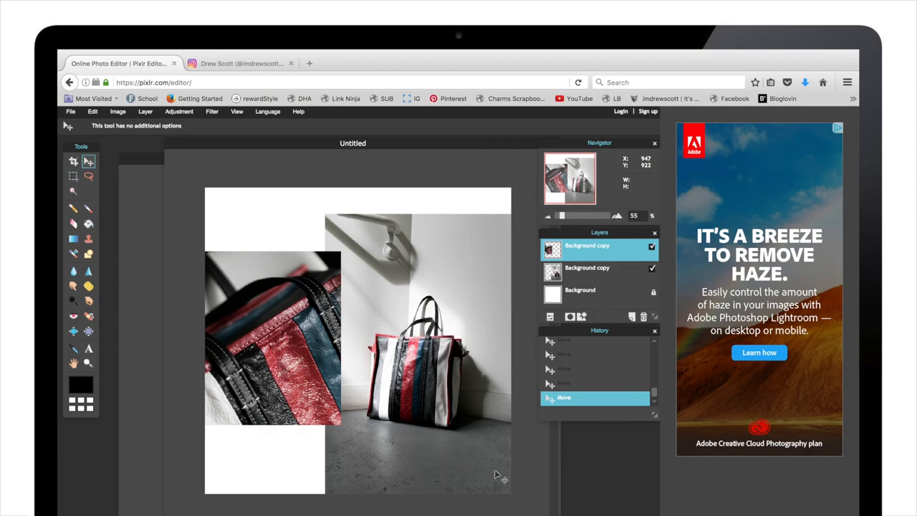
pyautogui.moveTo(340, 272)
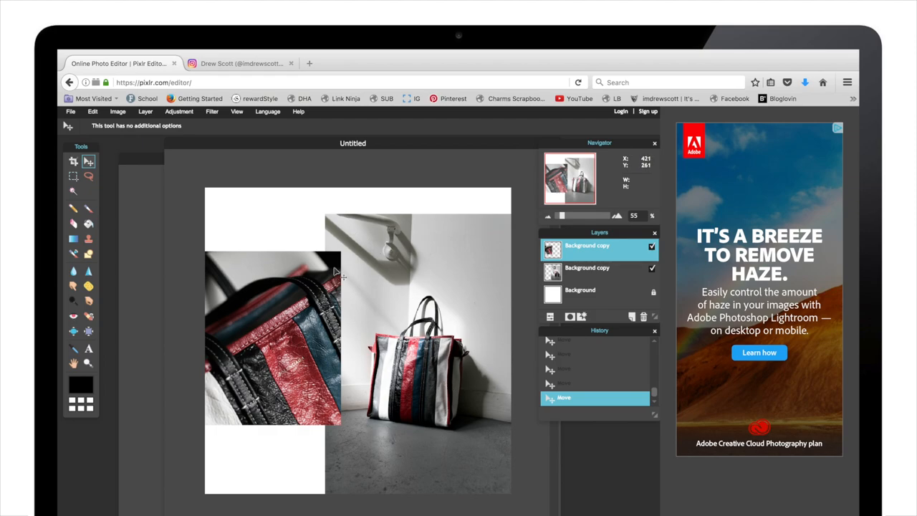
pyautogui.moveTo(309, 389)
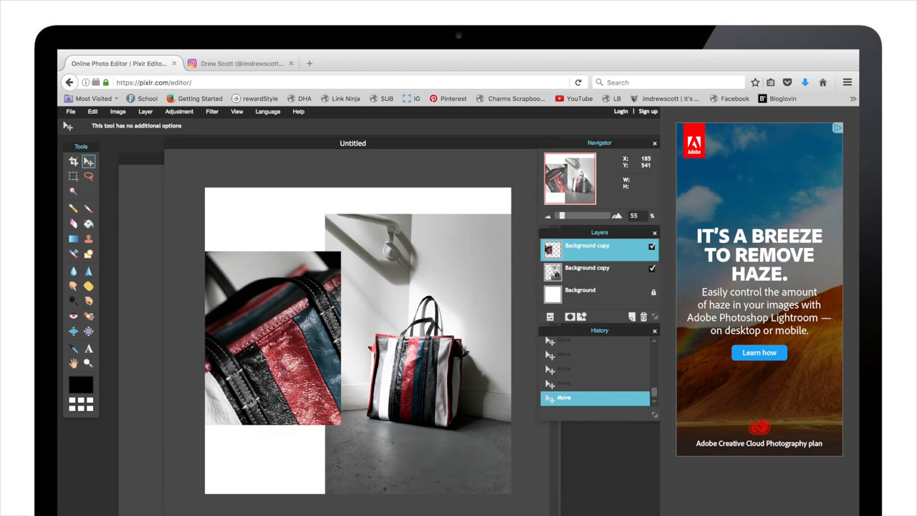
pyautogui.moveTo(358, 283)
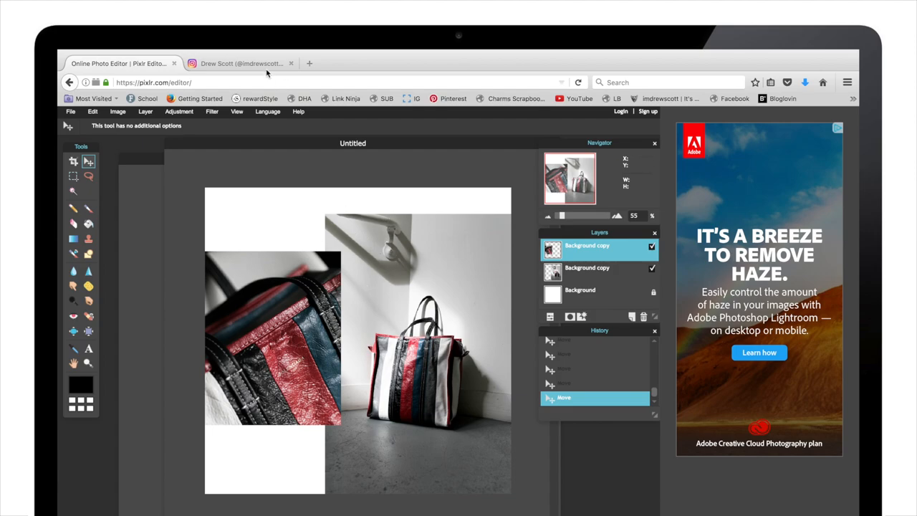
pyautogui.click(241, 63)
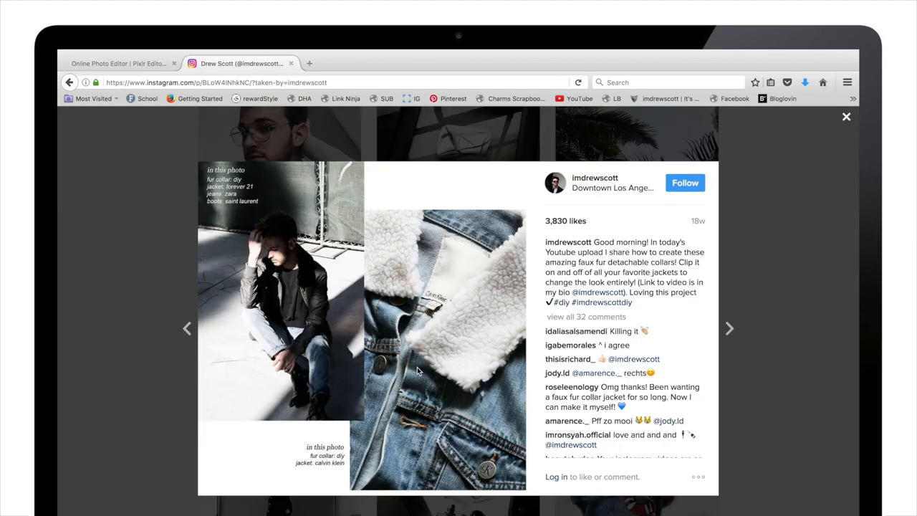